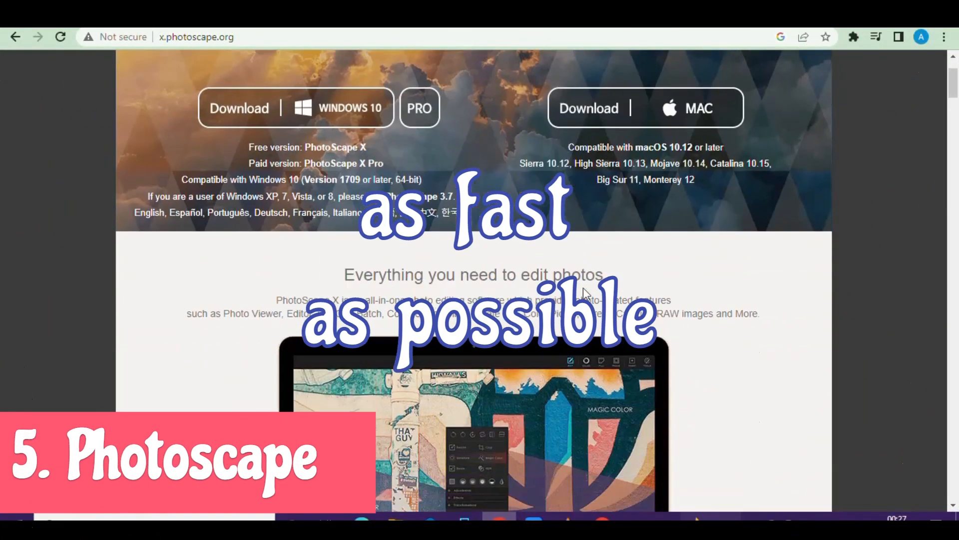
scroll("down", 3)
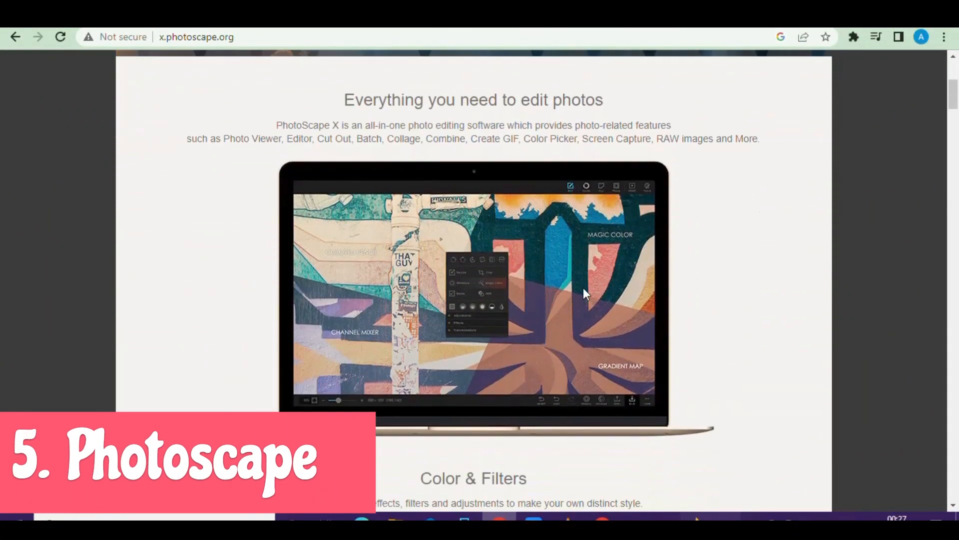
scroll("down", 3)
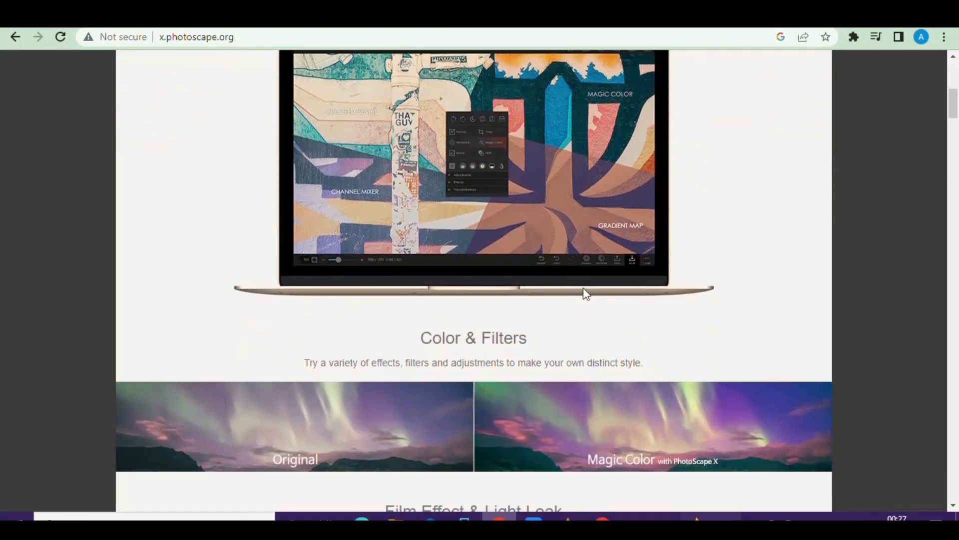
scroll("down", 3)
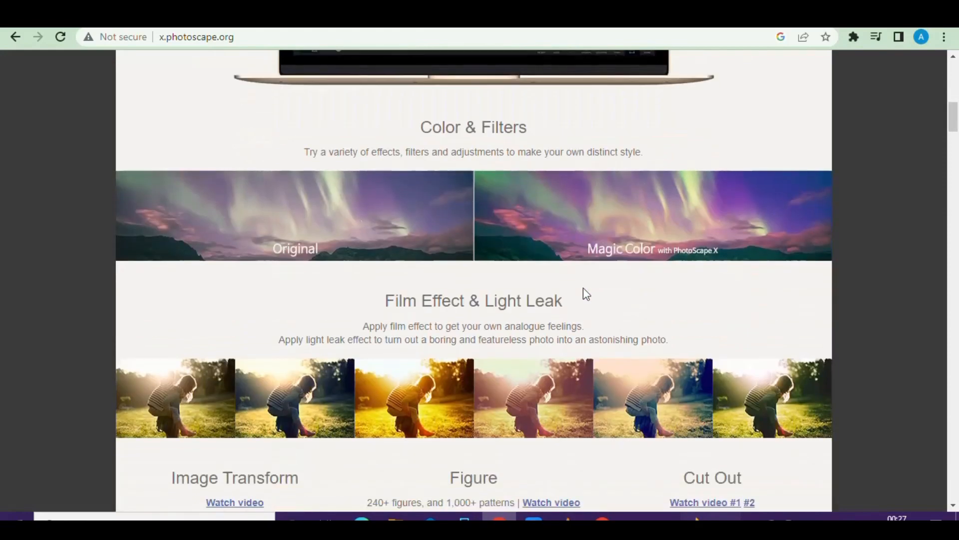
scroll("down", 3)
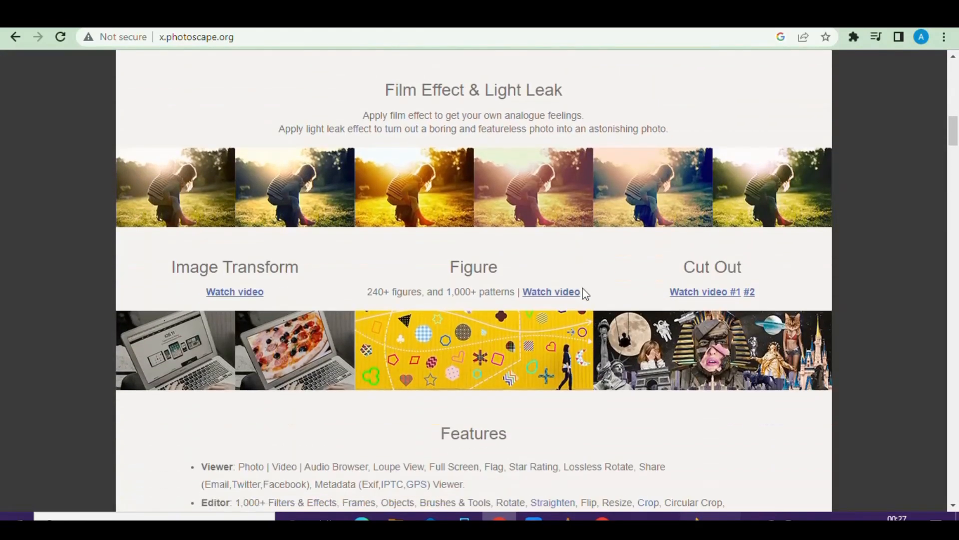
scroll("down", 3)
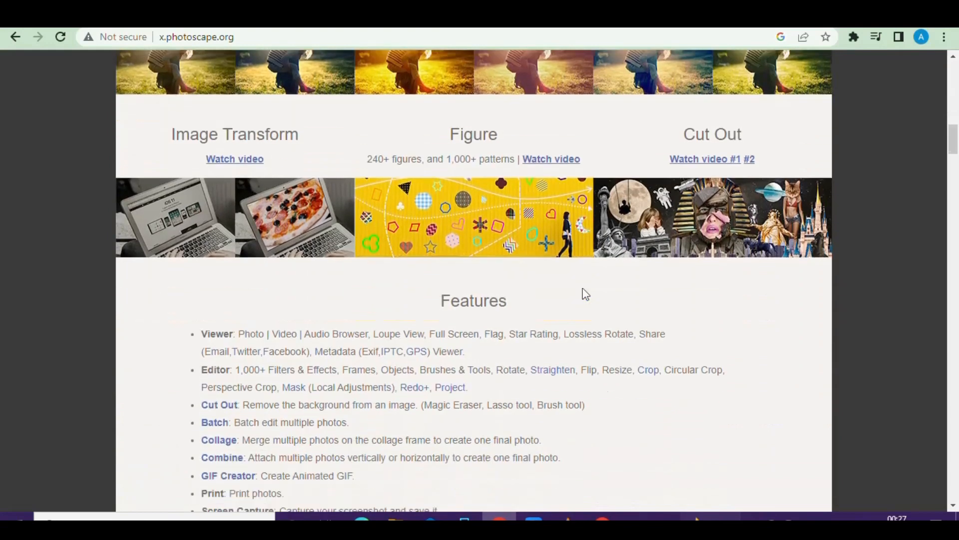
scroll("down", 3)
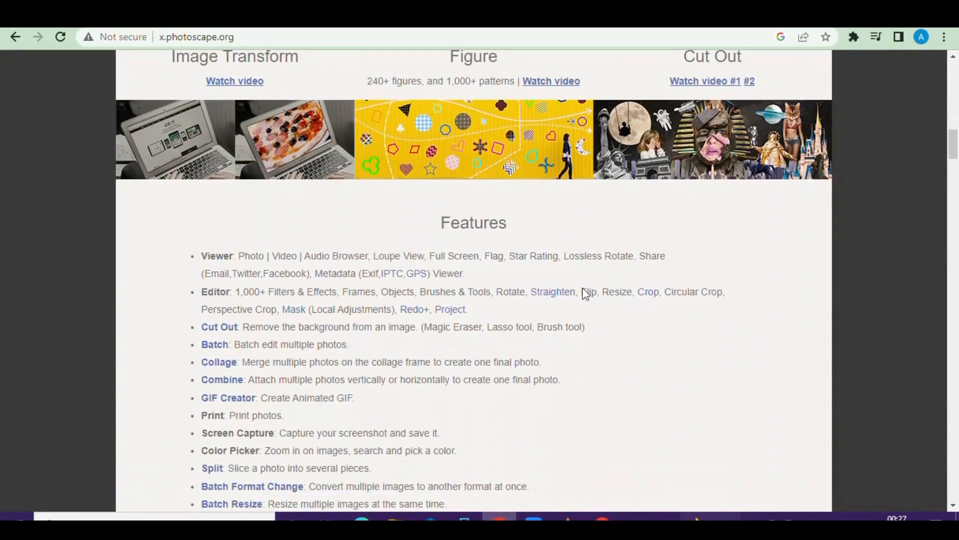
scroll("down", 3)
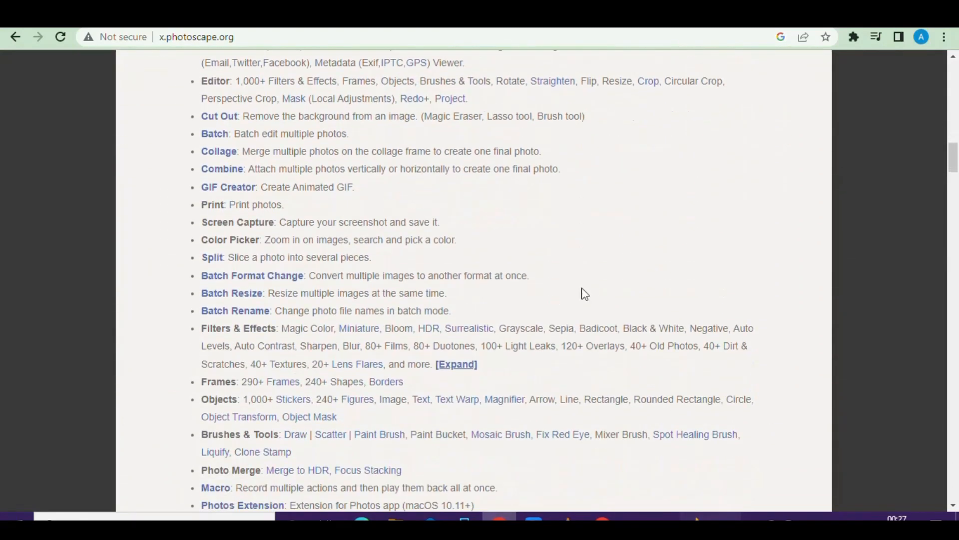
scroll("down", 3)
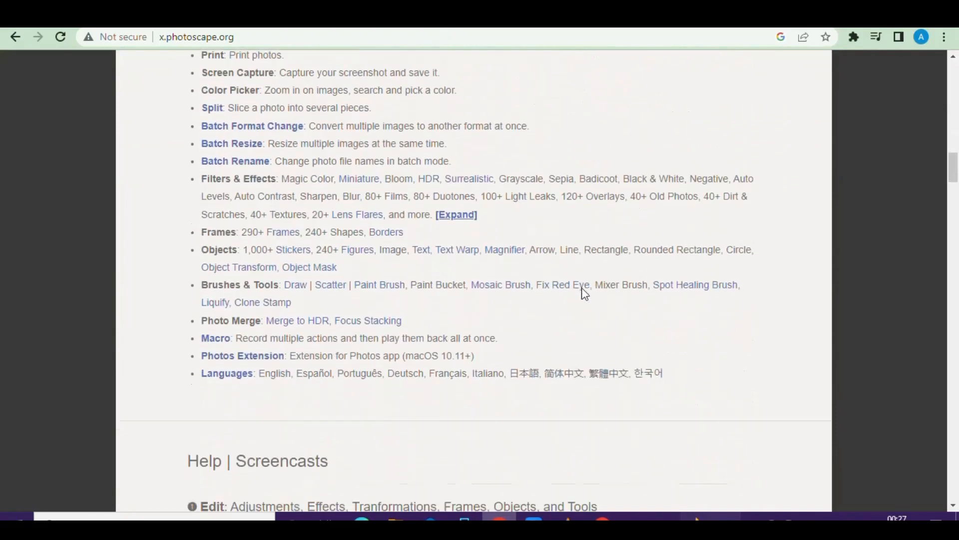
scroll("down", 3)
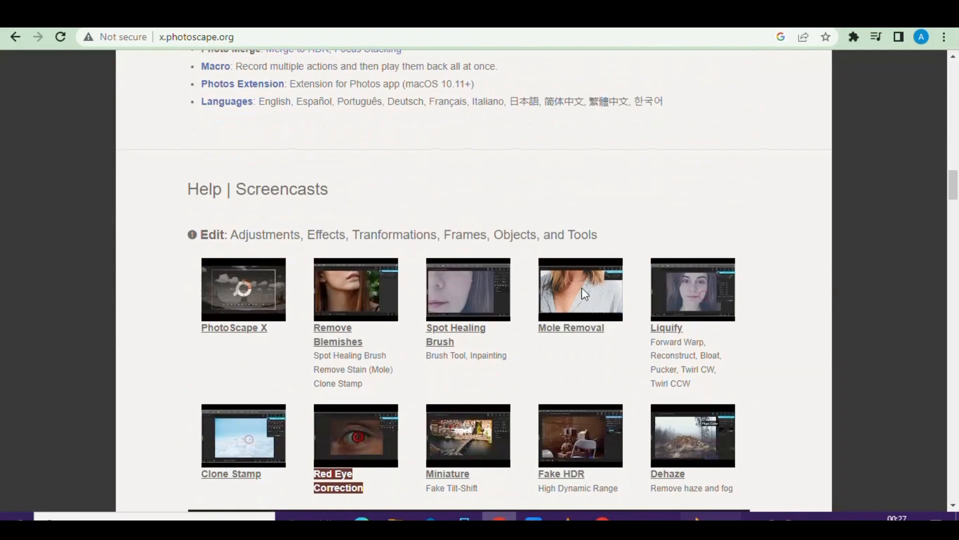
mouse_move(643, 304)
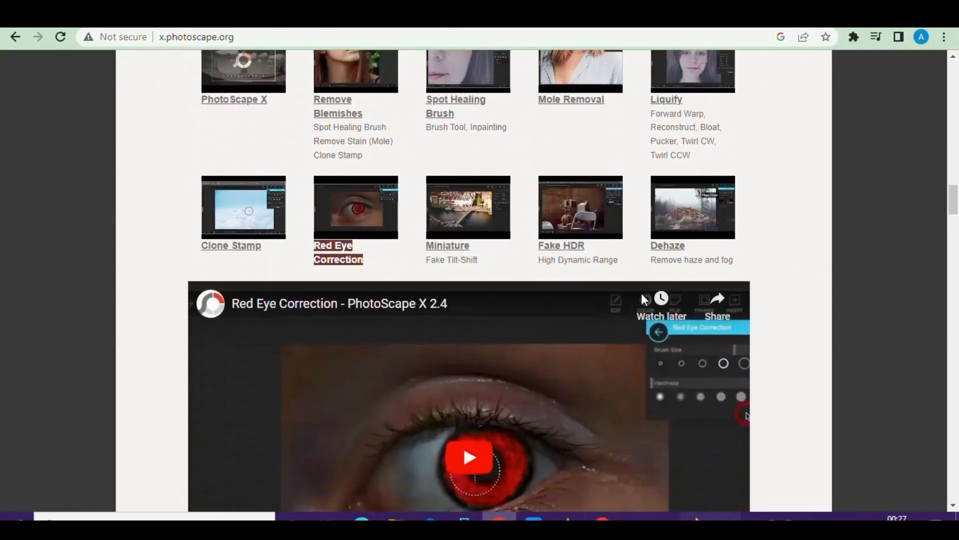
scroll("down", 3)
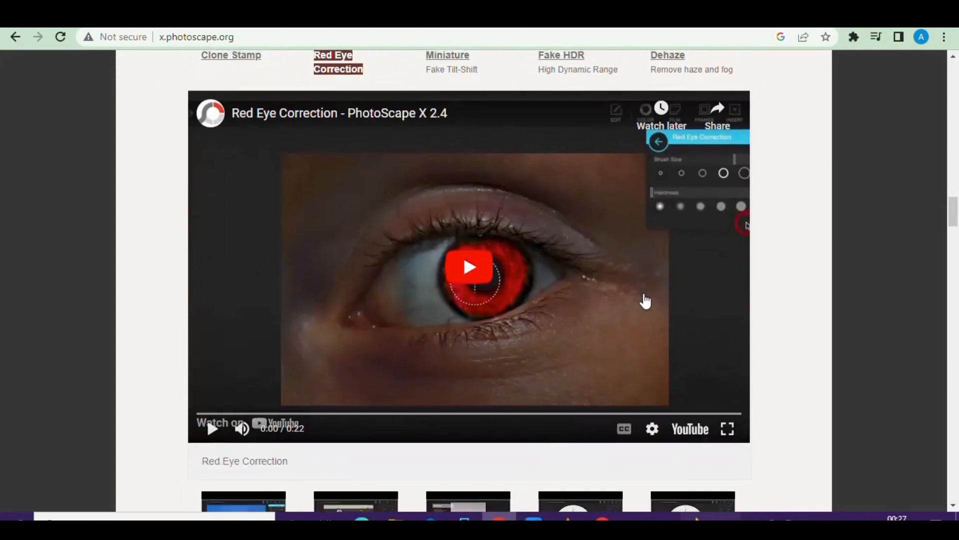
scroll("down", 3)
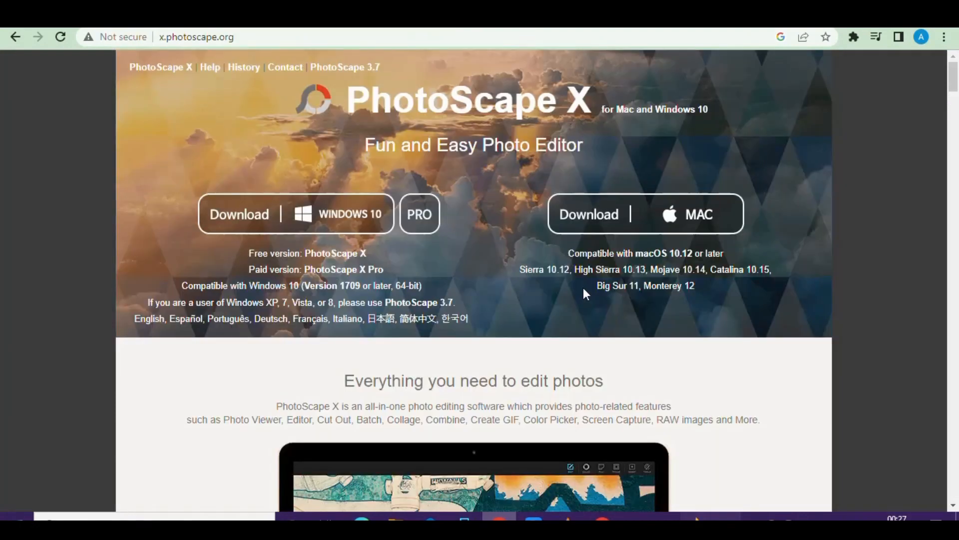
scroll("down", 3)
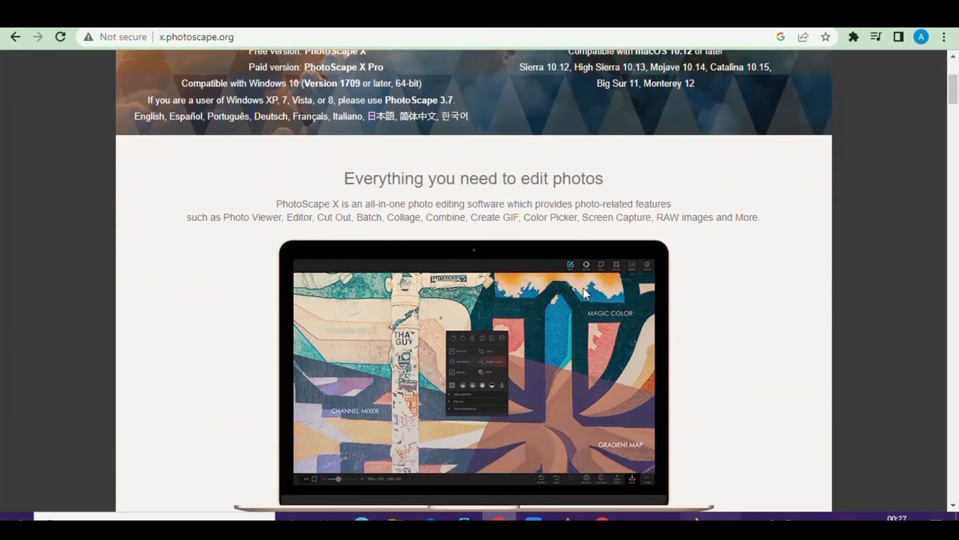
scroll("down", 3)
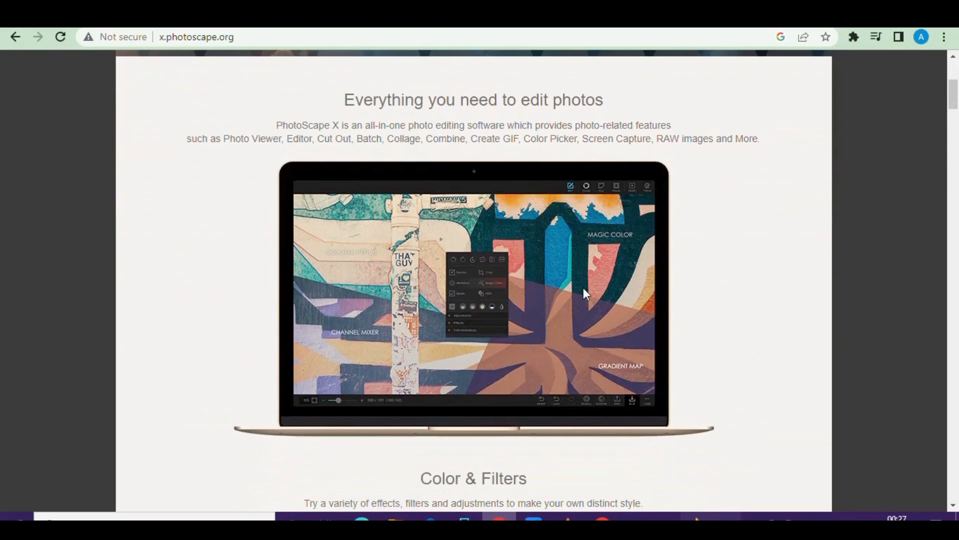
scroll("down", 3)
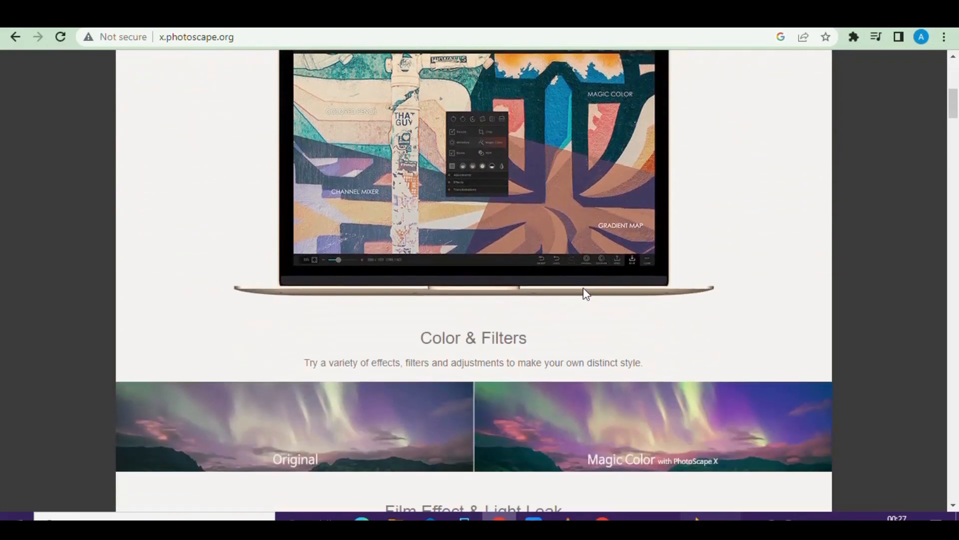
scroll("down", 3)
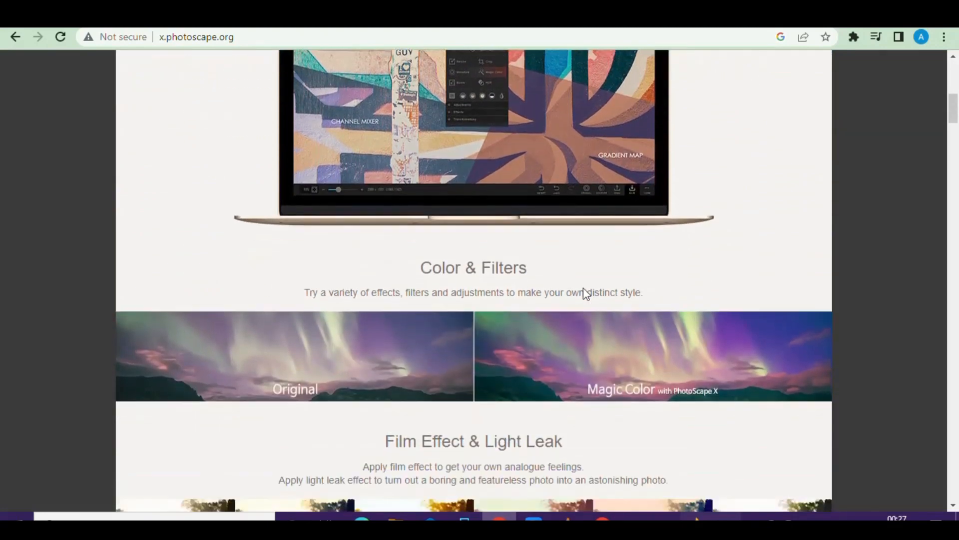
scroll("down", 3)
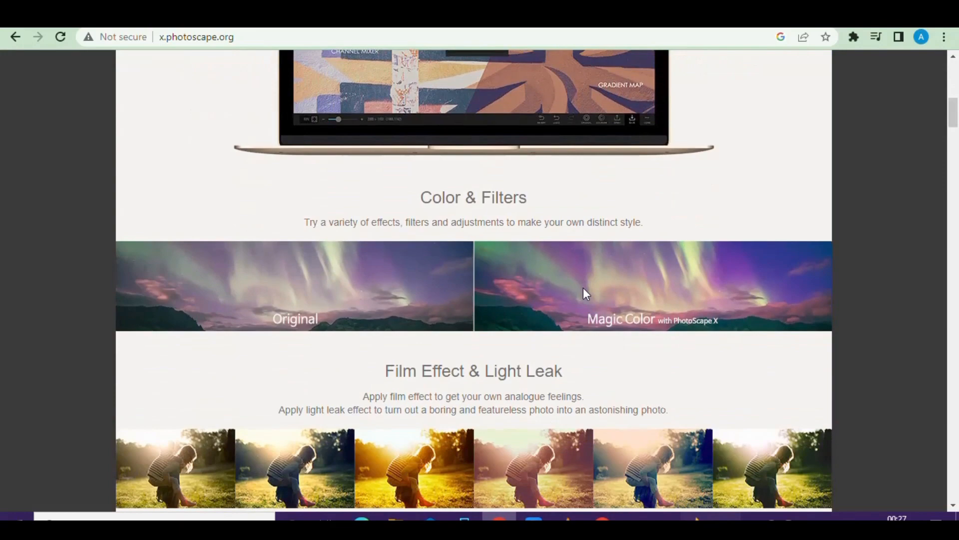
scroll("down", 3)
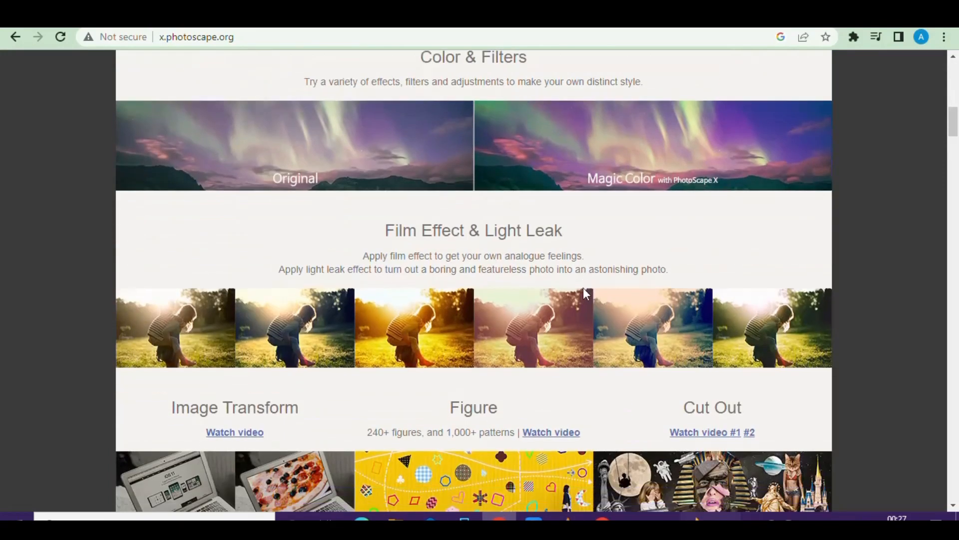
scroll("down", 3)
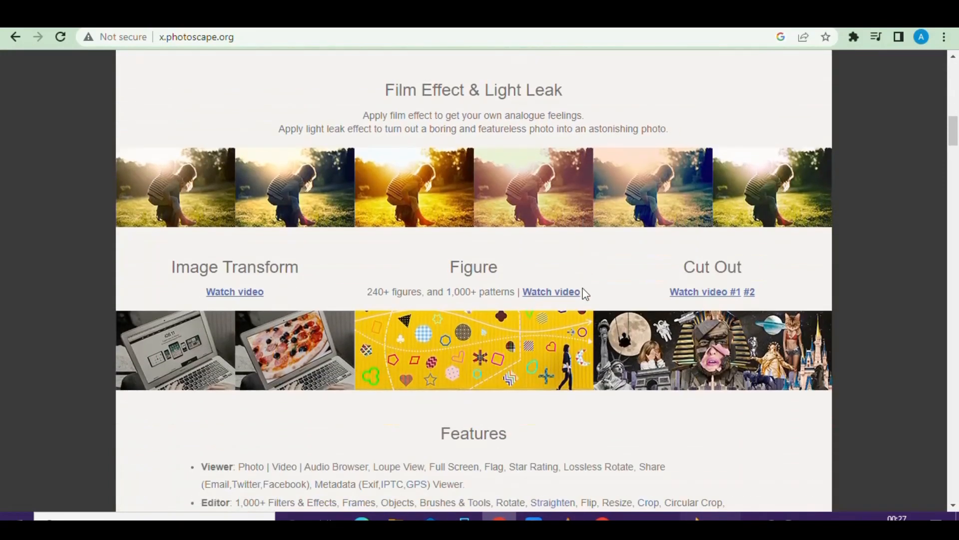
scroll("down", 3)
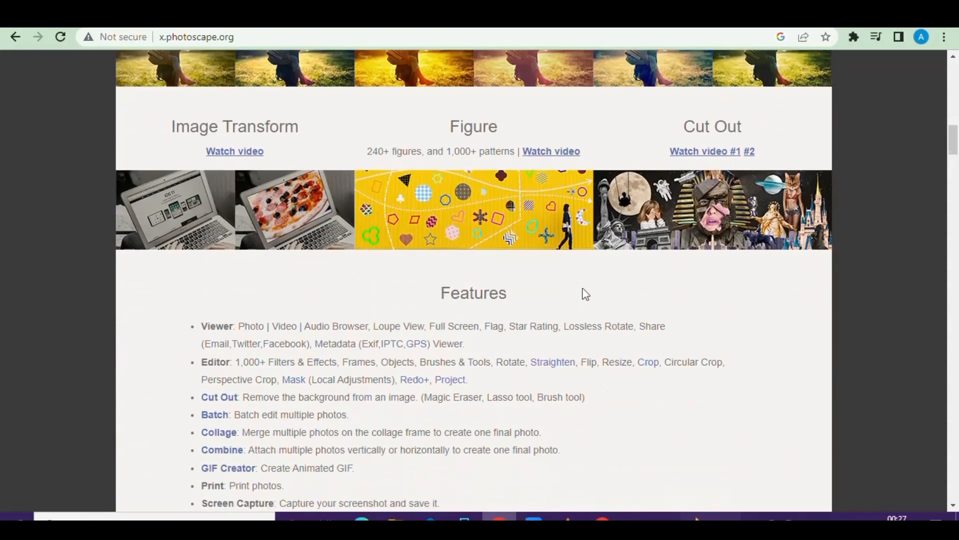
scroll("down", 3)
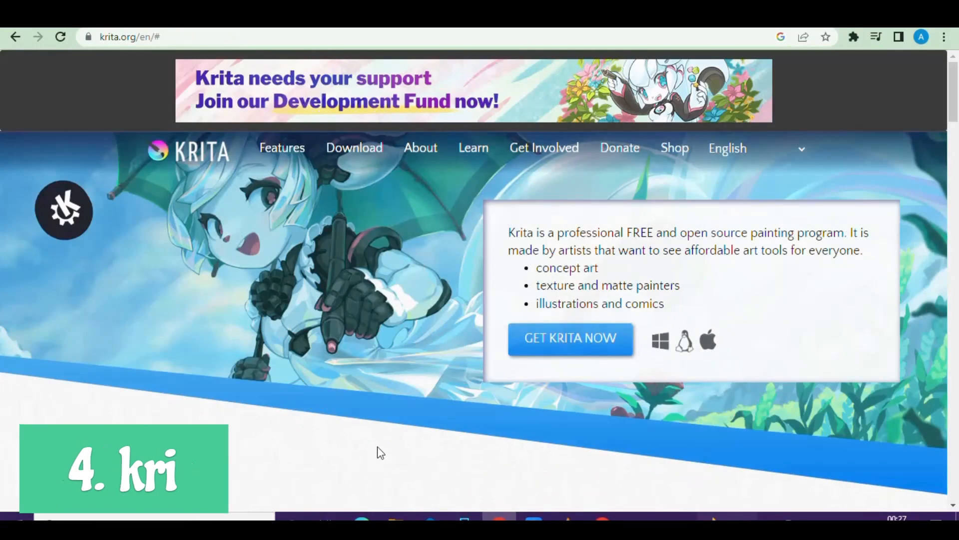
scroll("down", 3)
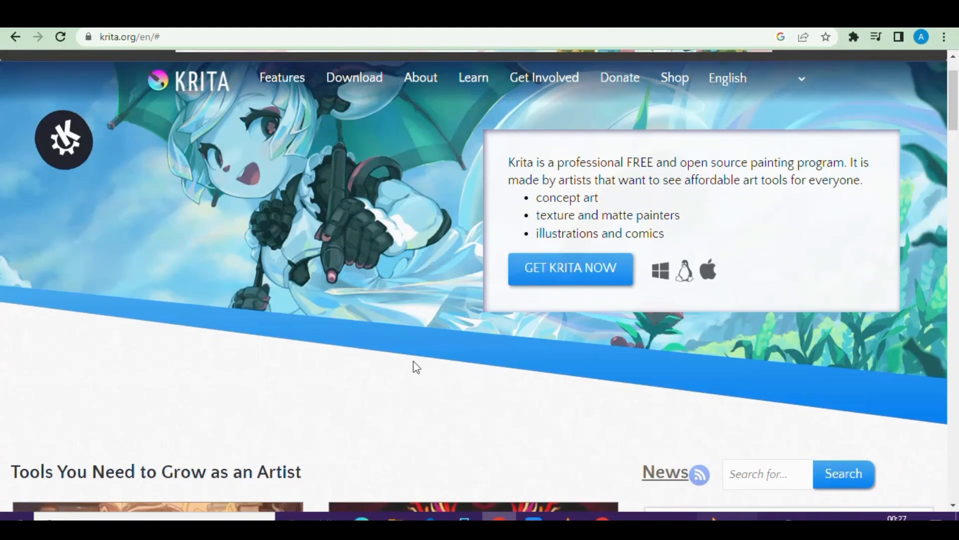
mouse_move(382, 302)
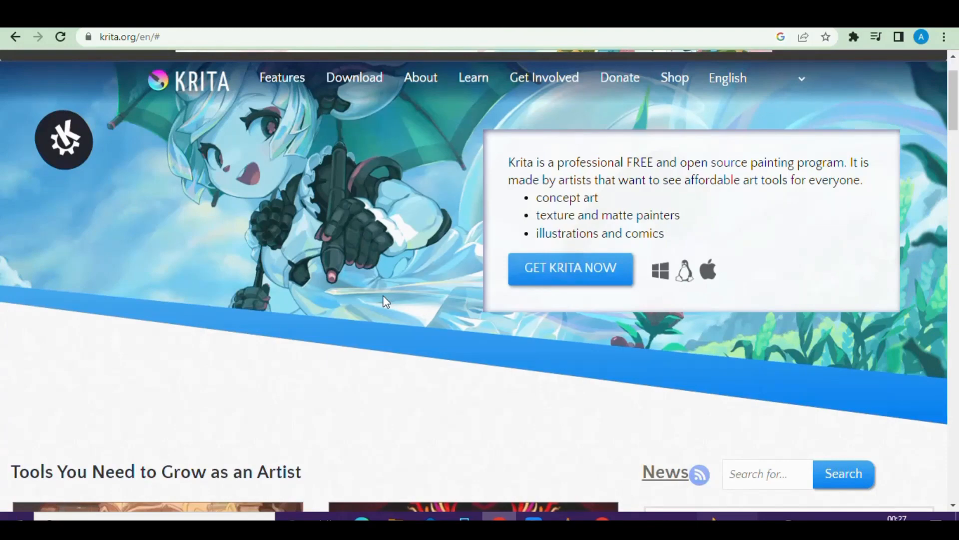
scroll("down", 3)
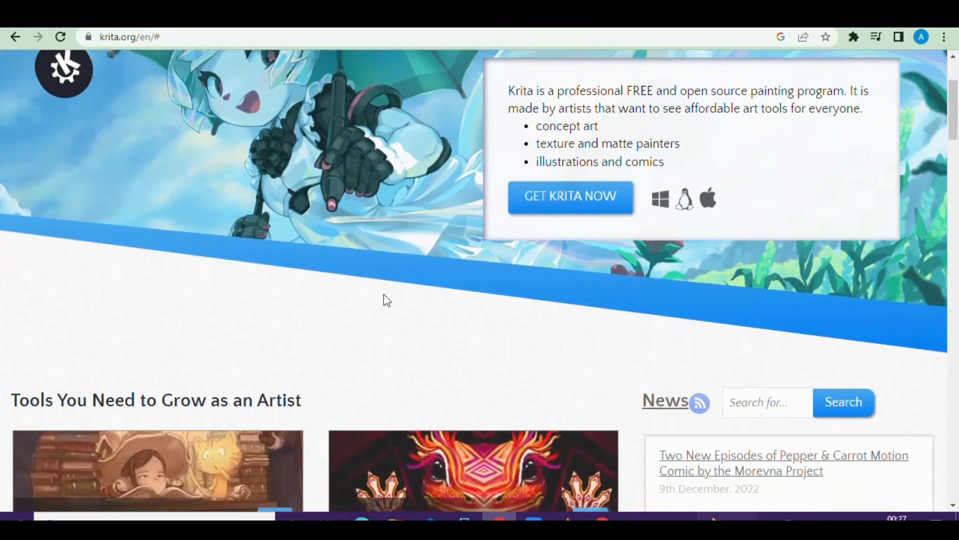
scroll("down", 3)
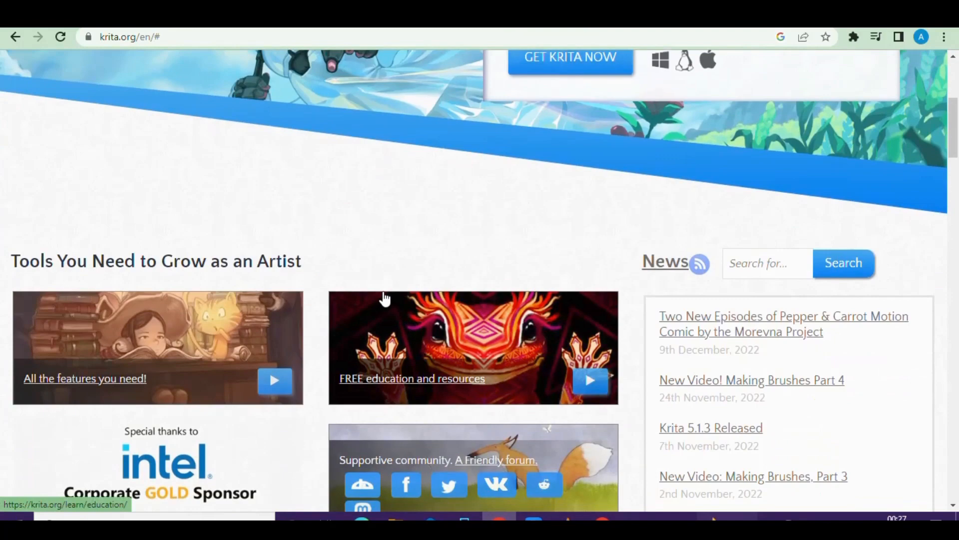
scroll("down", 3)
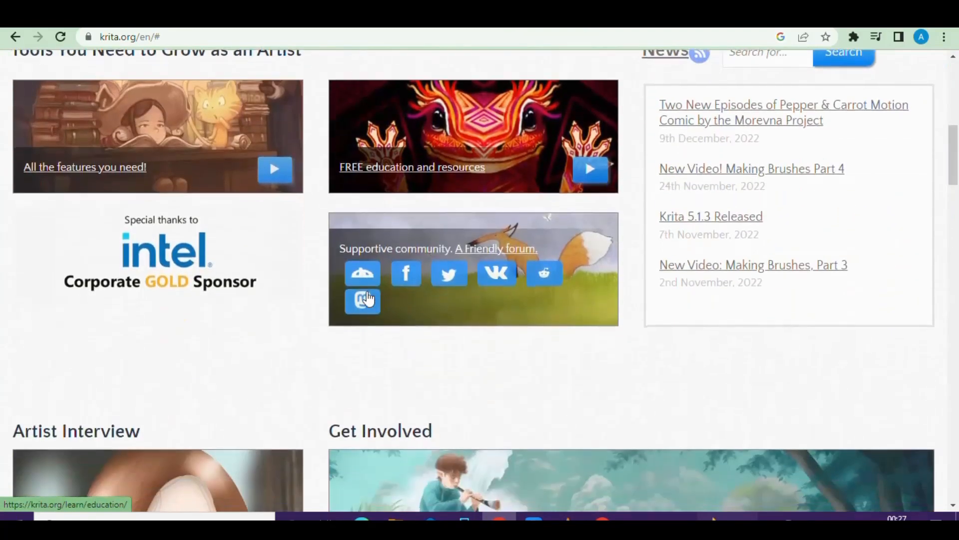
scroll("down", 3)
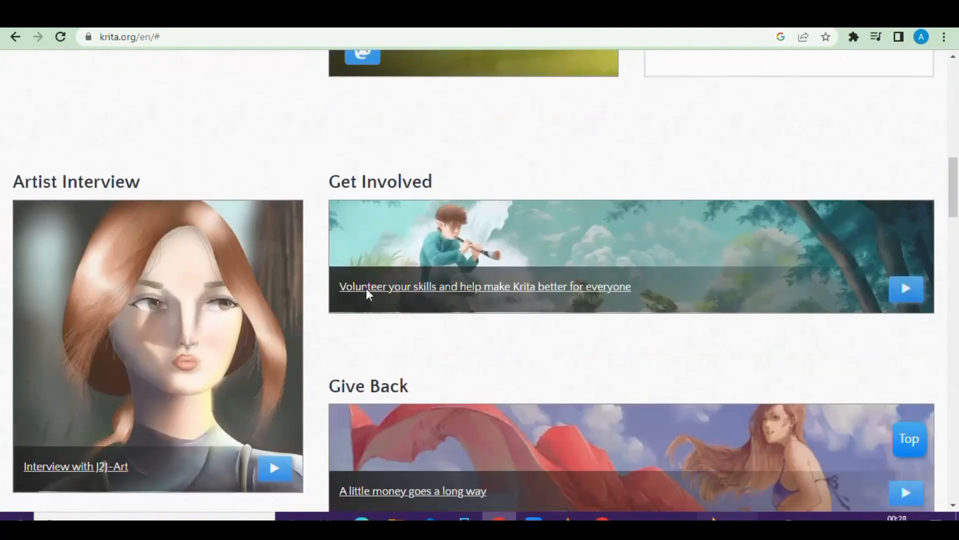
scroll("down", 3)
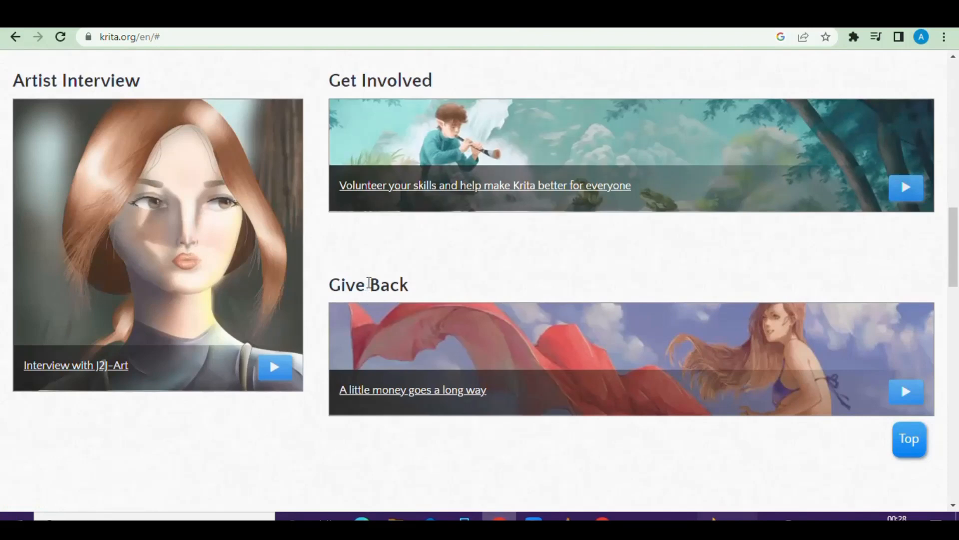
scroll("down", 3)
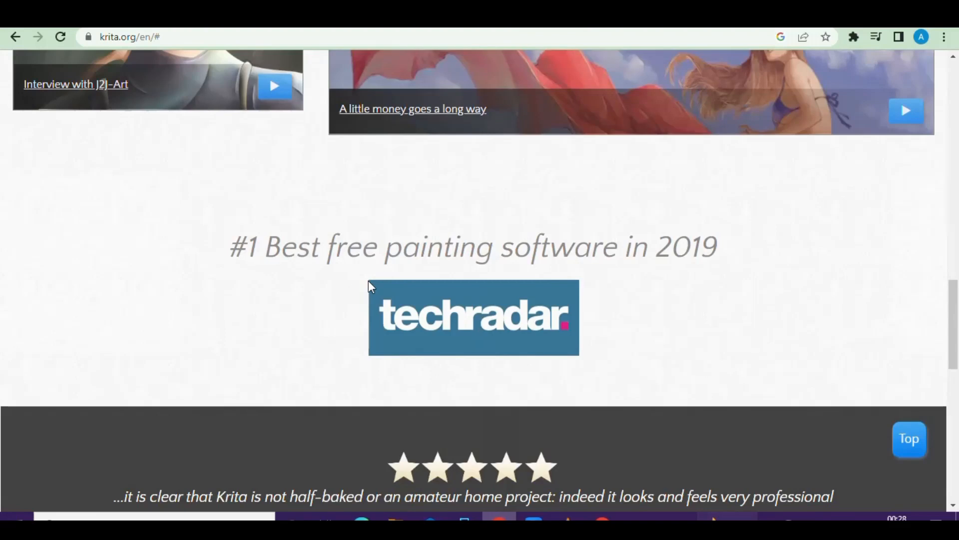
scroll("down", 3)
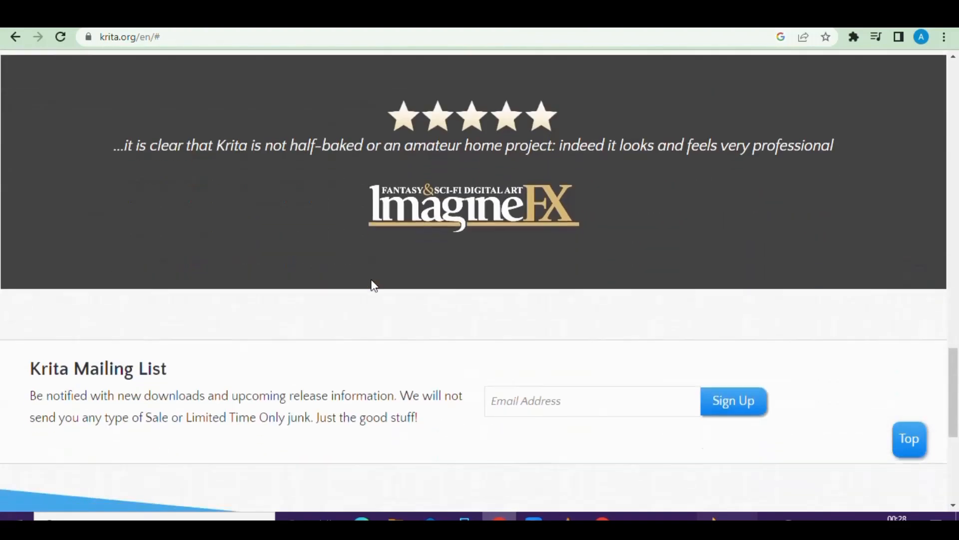
scroll("down", 3)
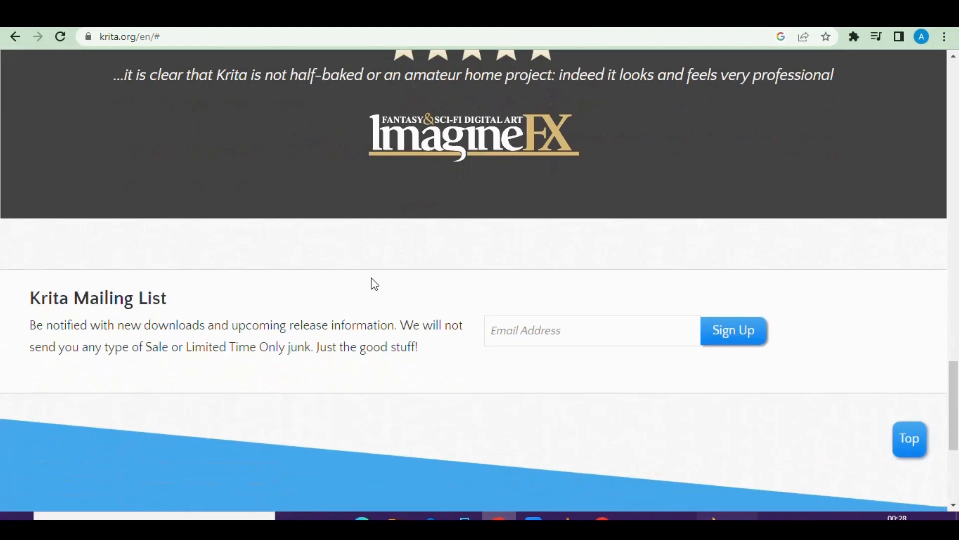
scroll("down", 3)
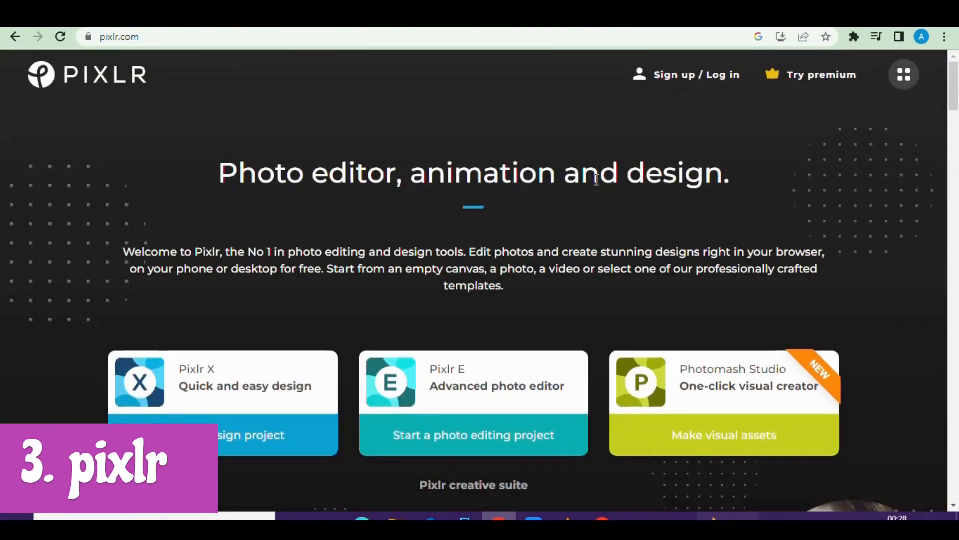
scroll("down", 3)
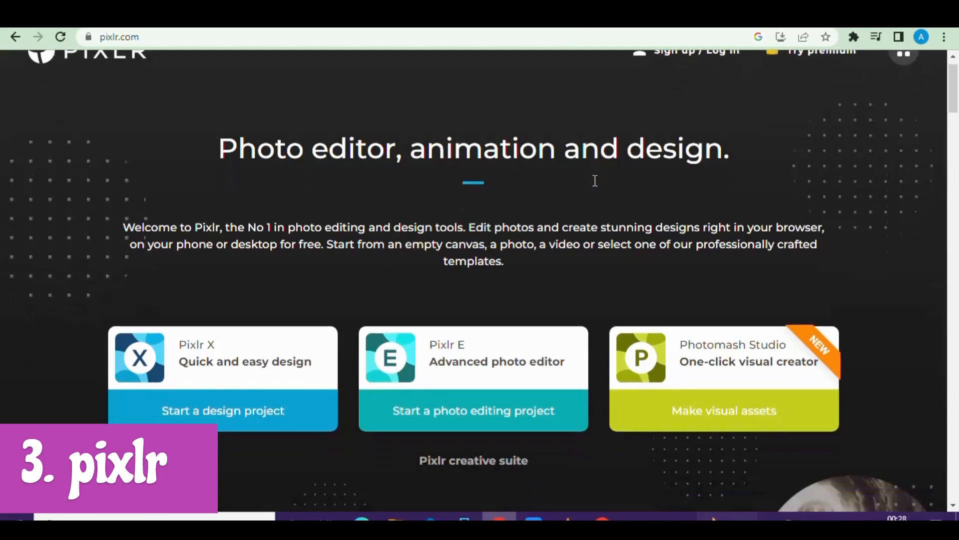
scroll("down", 3)
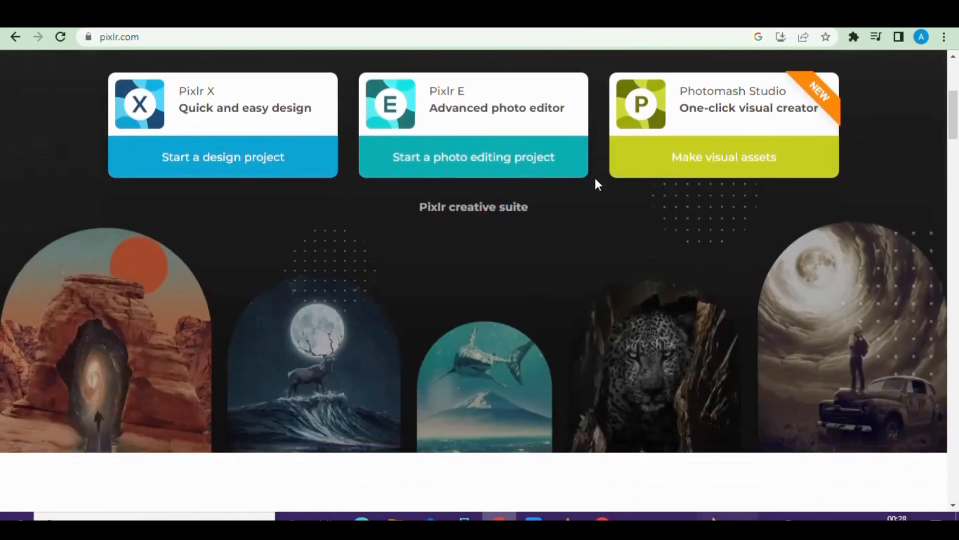
scroll("down", 3)
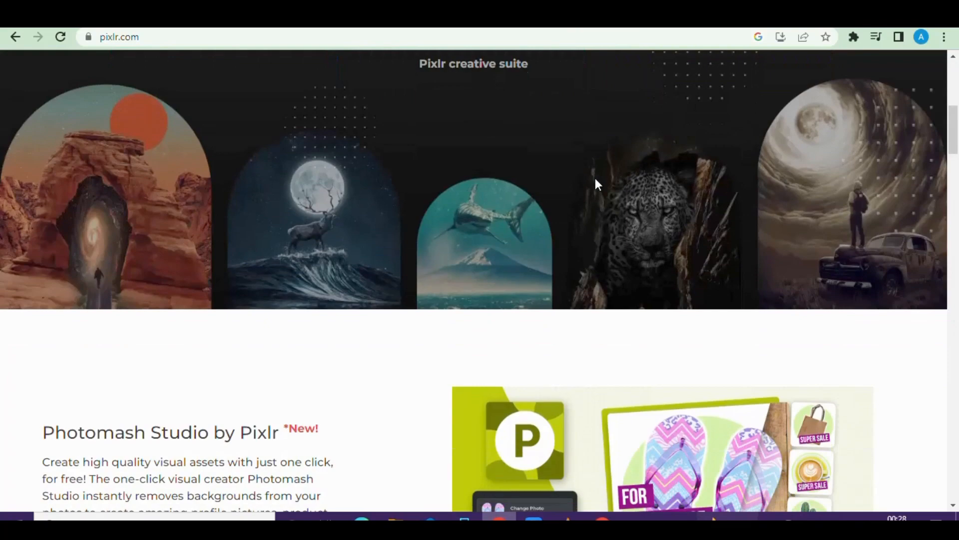
scroll("down", 3)
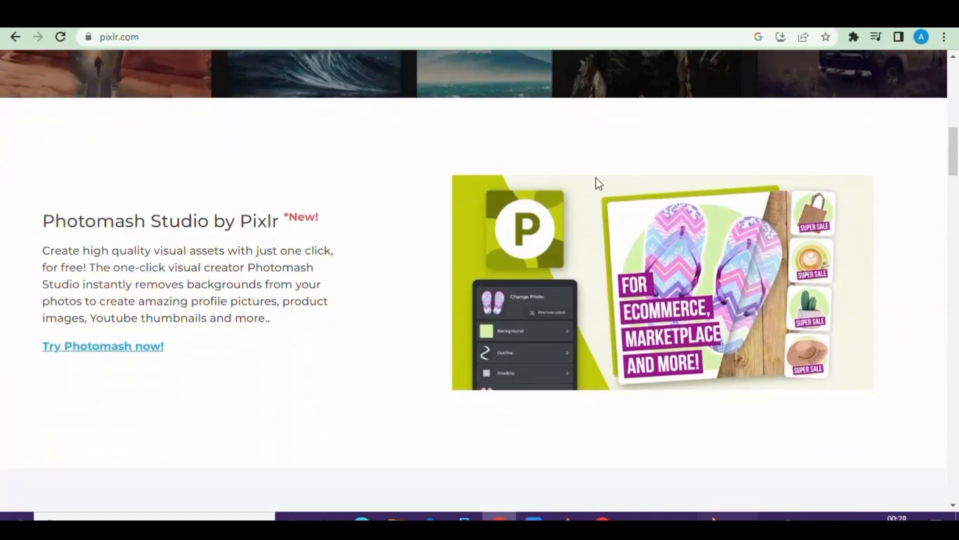
scroll("down", 3)
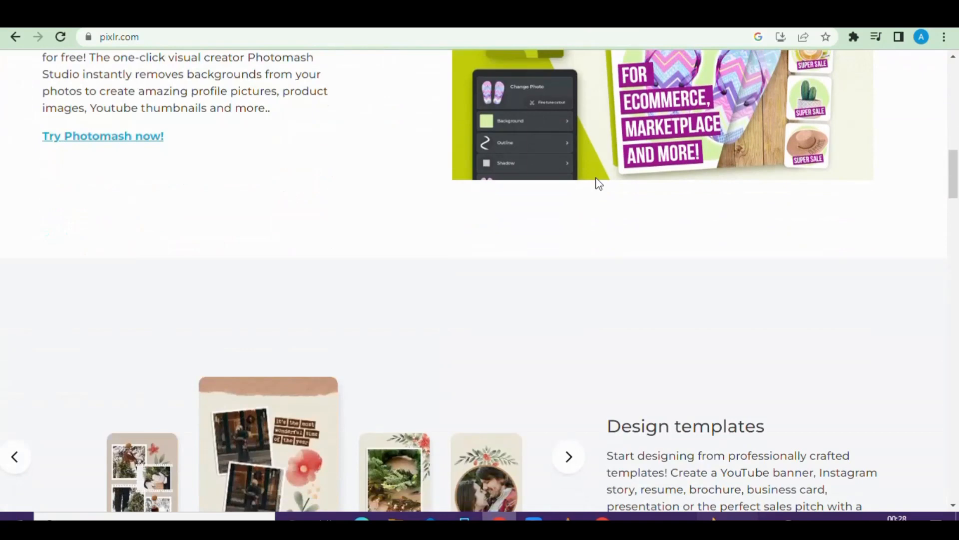
scroll("down", 3)
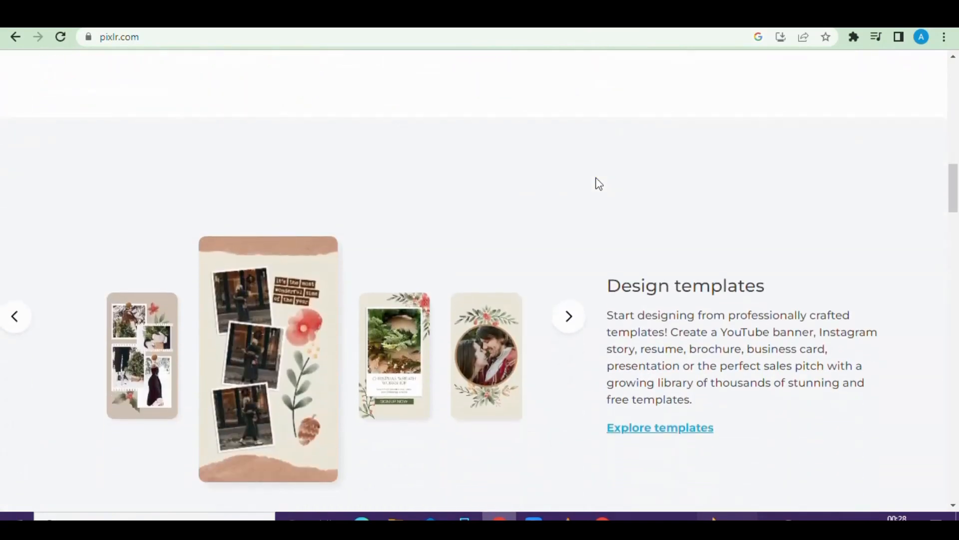
scroll("down", 3)
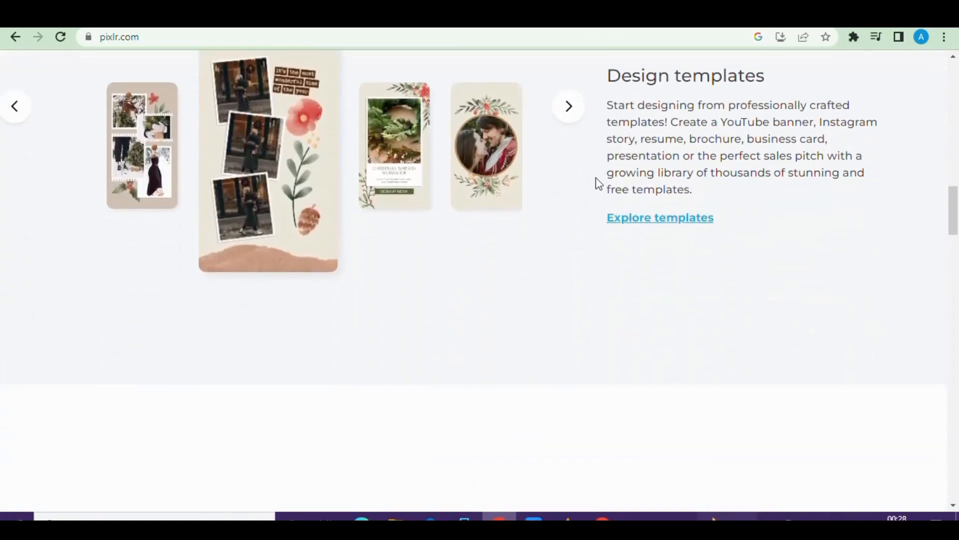
scroll("down", 3)
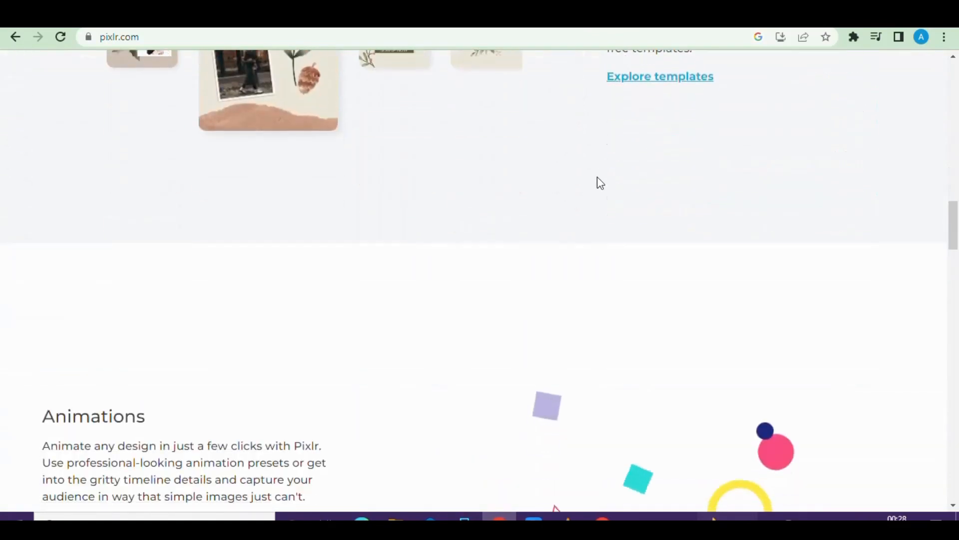
scroll("down", 3)
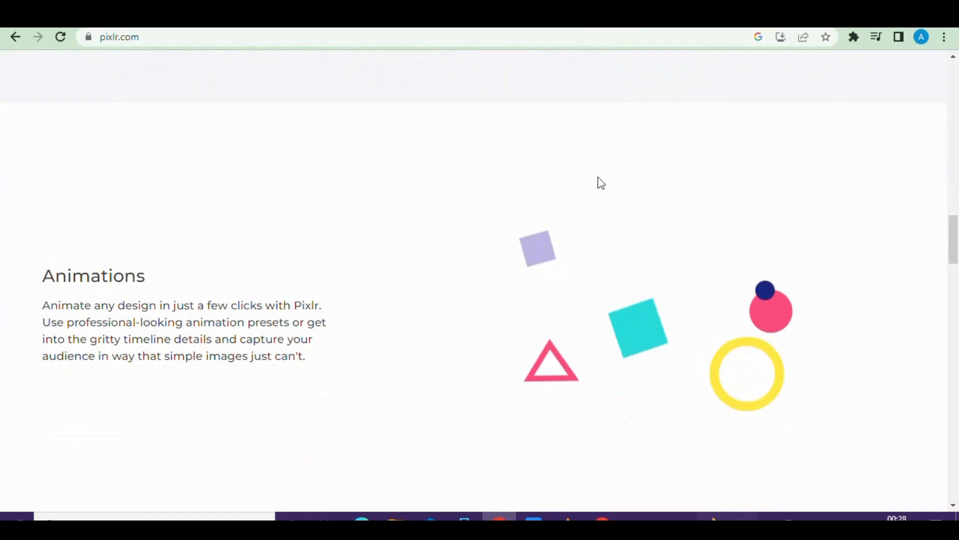
scroll("down", 3)
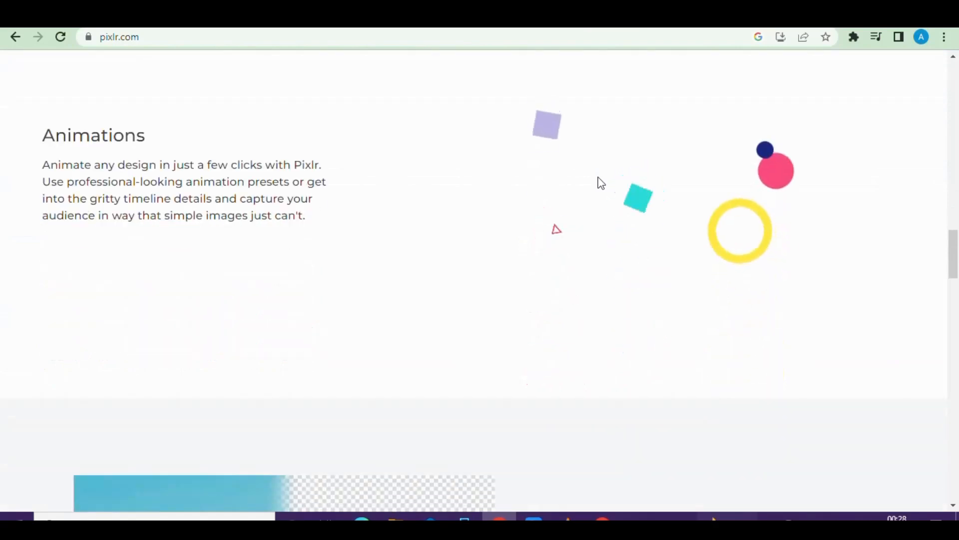
scroll("down", 3)
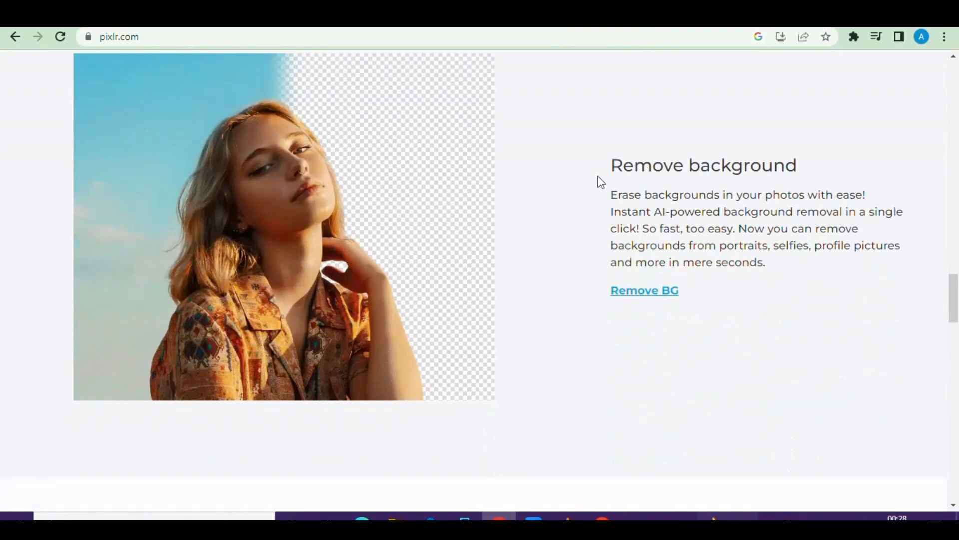
scroll("down", 3)
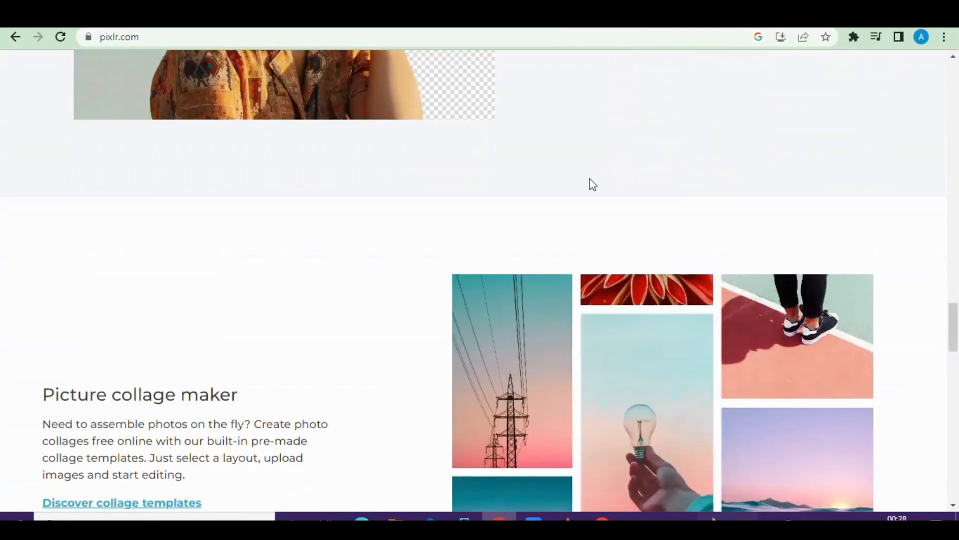
scroll("up", 3)
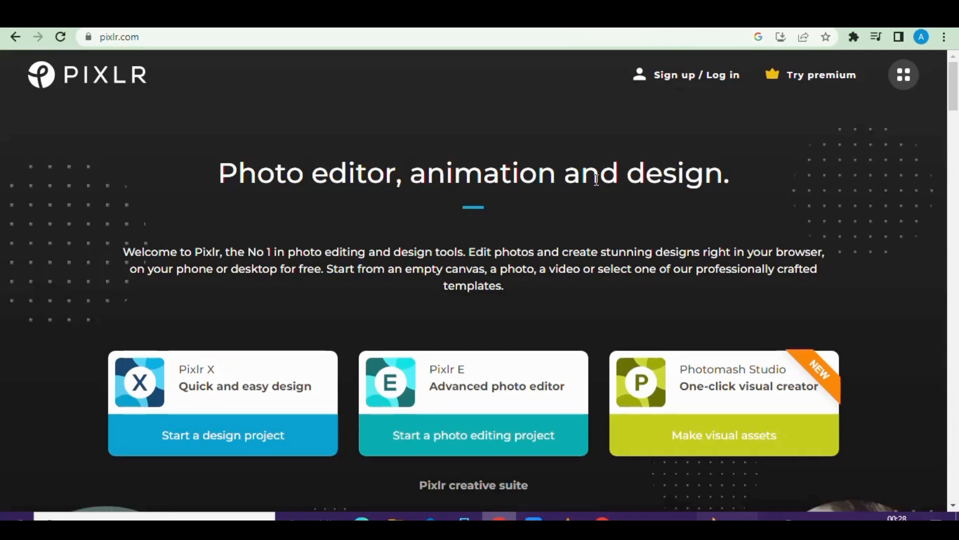
scroll("down", 3)
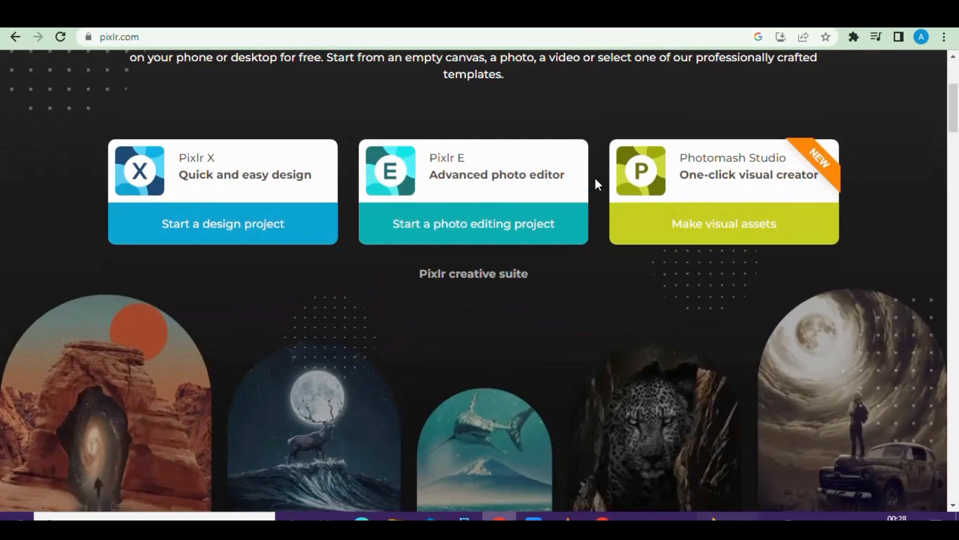
scroll("down", 3)
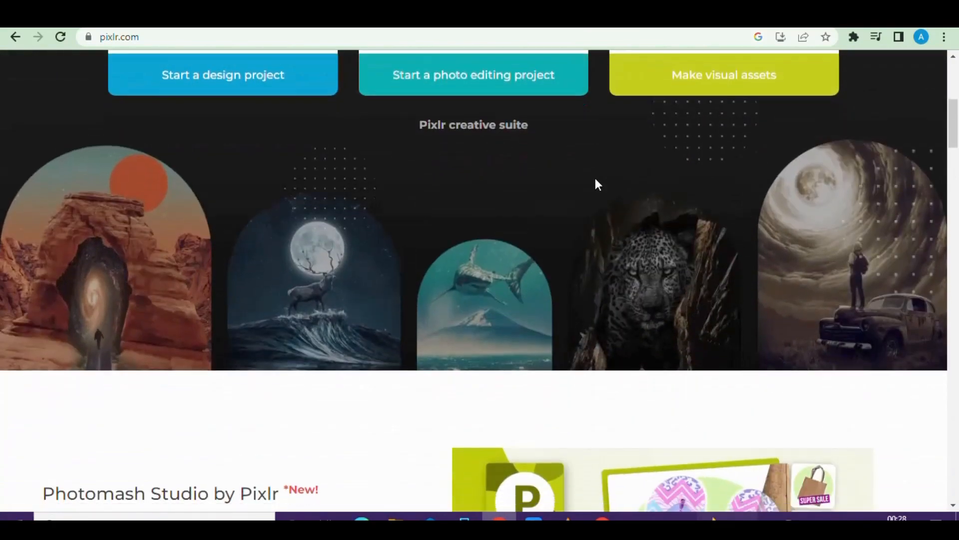
scroll("down", 3)
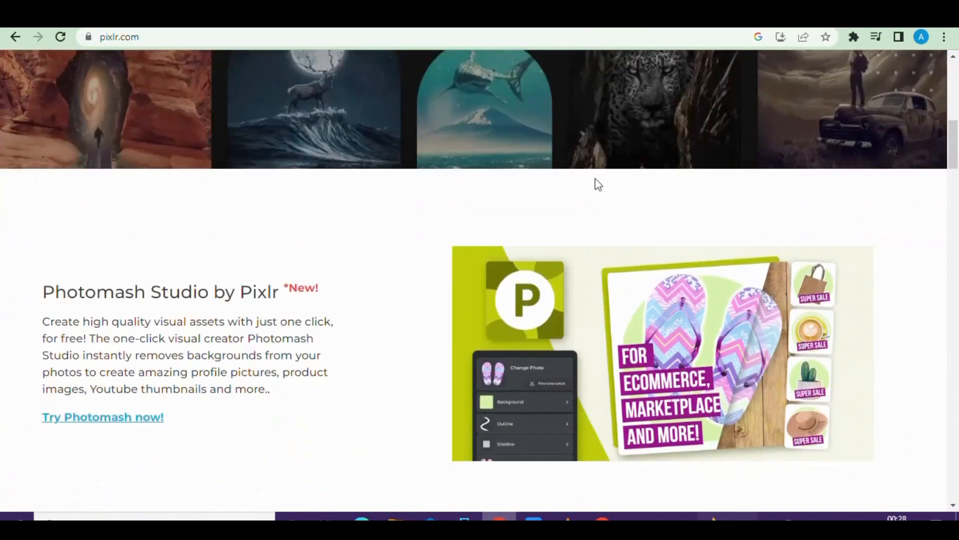
scroll("down", 3)
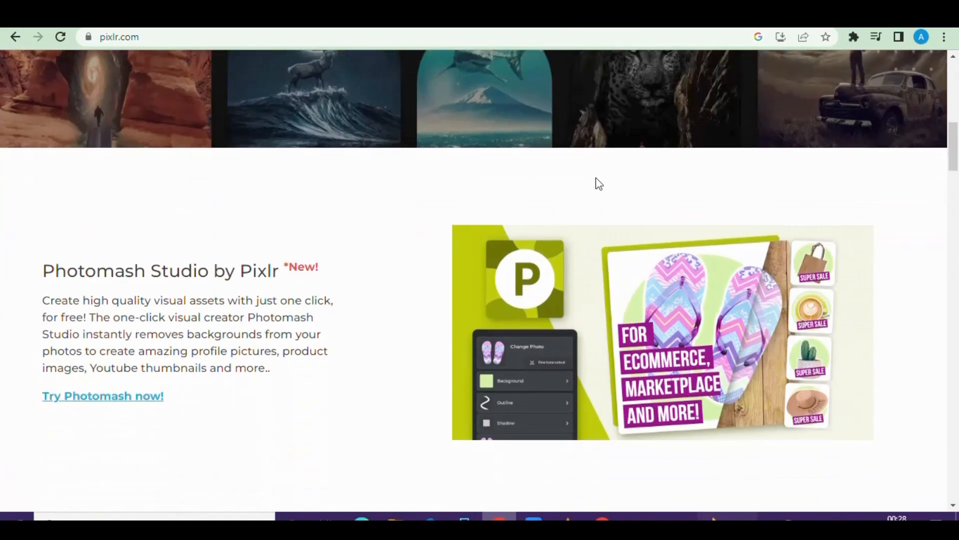
scroll("down", 3)
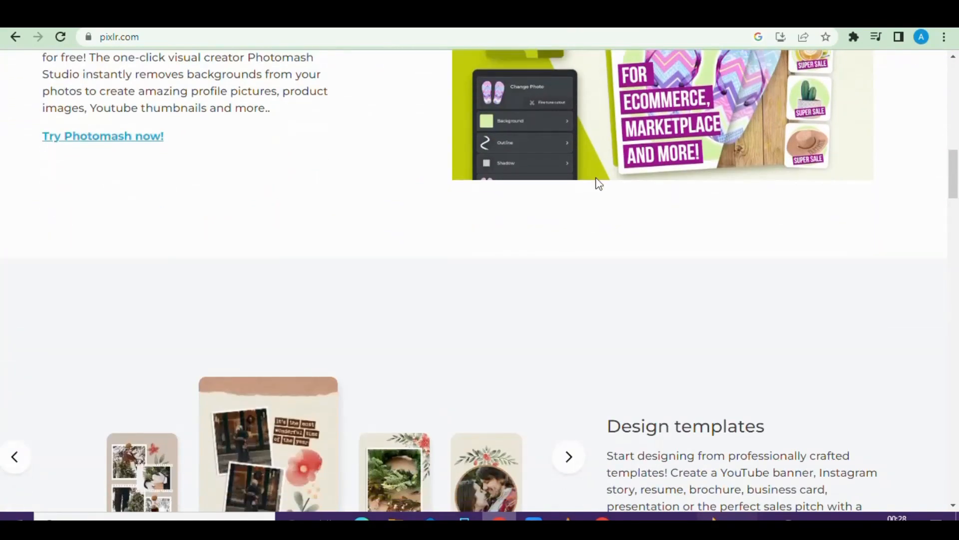
scroll("down", 3)
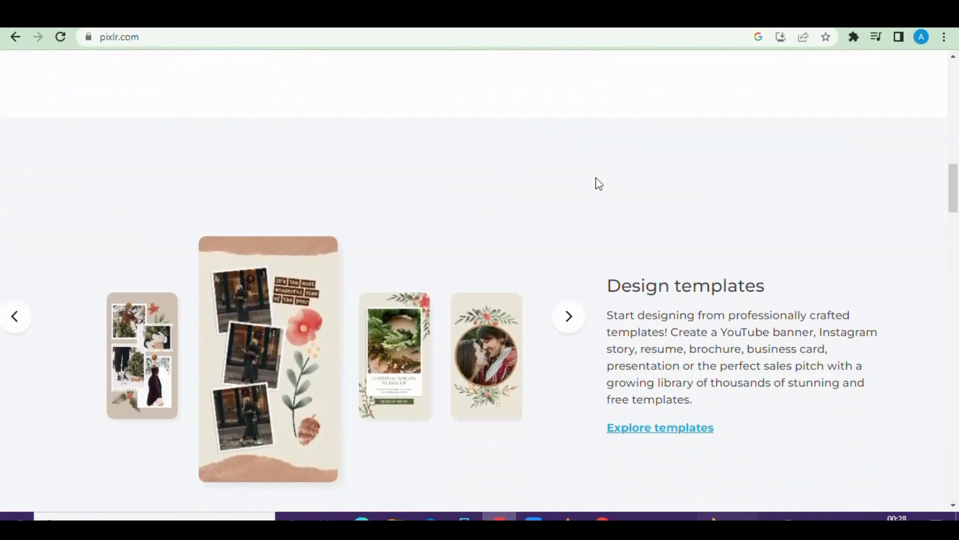
scroll("down", 3)
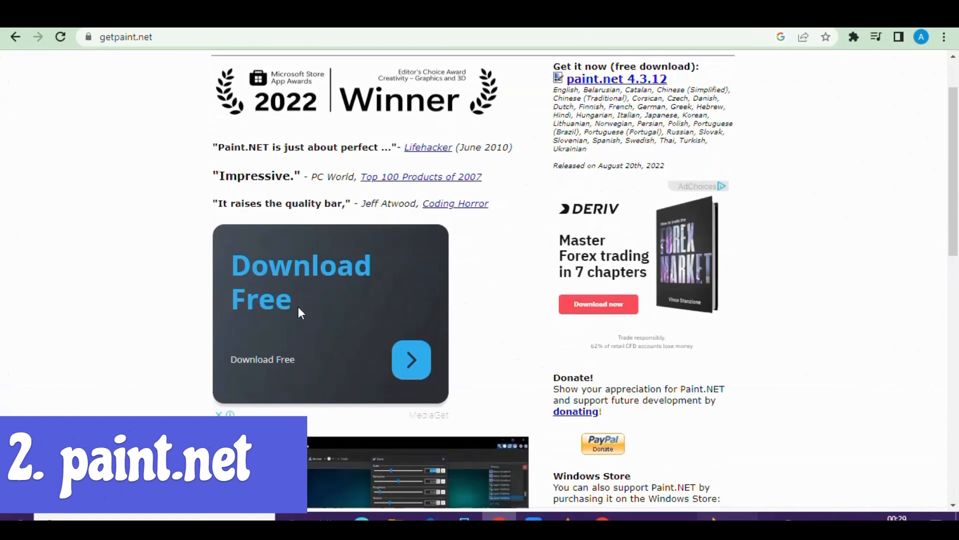
scroll("down", 3)
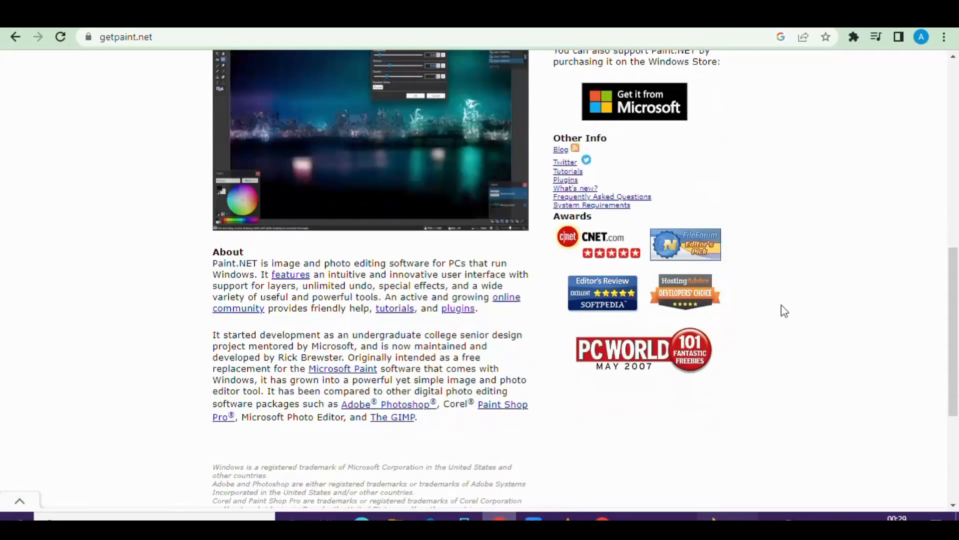
scroll("down", 3)
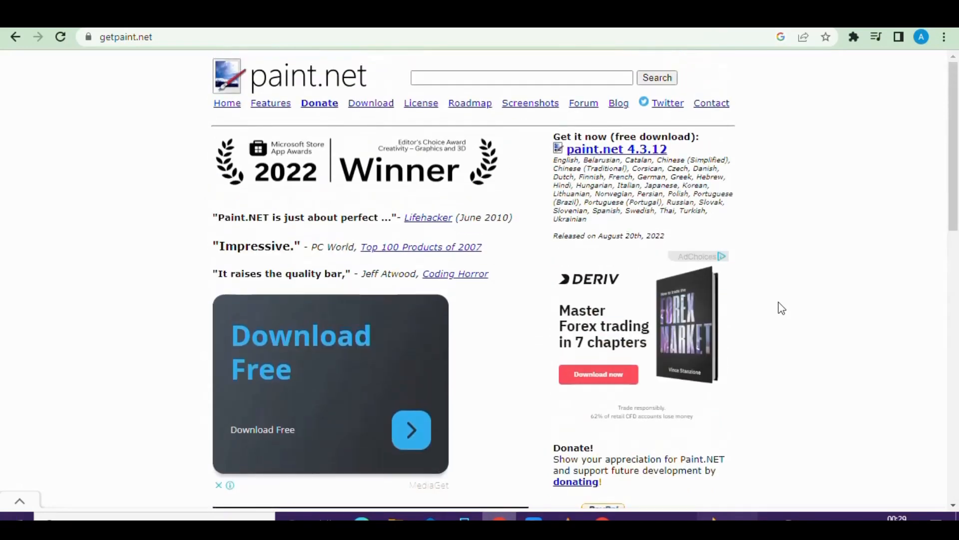
mouse_move(777, 305)
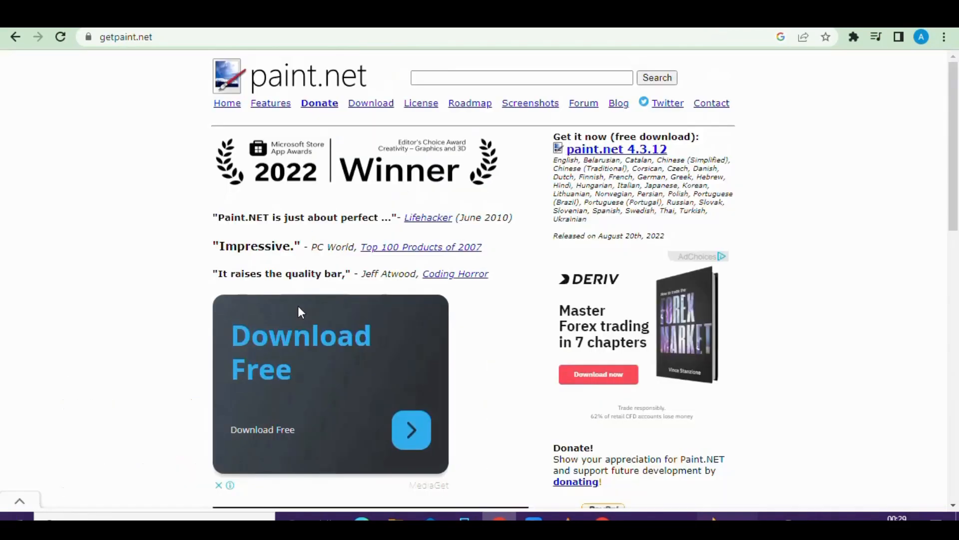
scroll("down", 3)
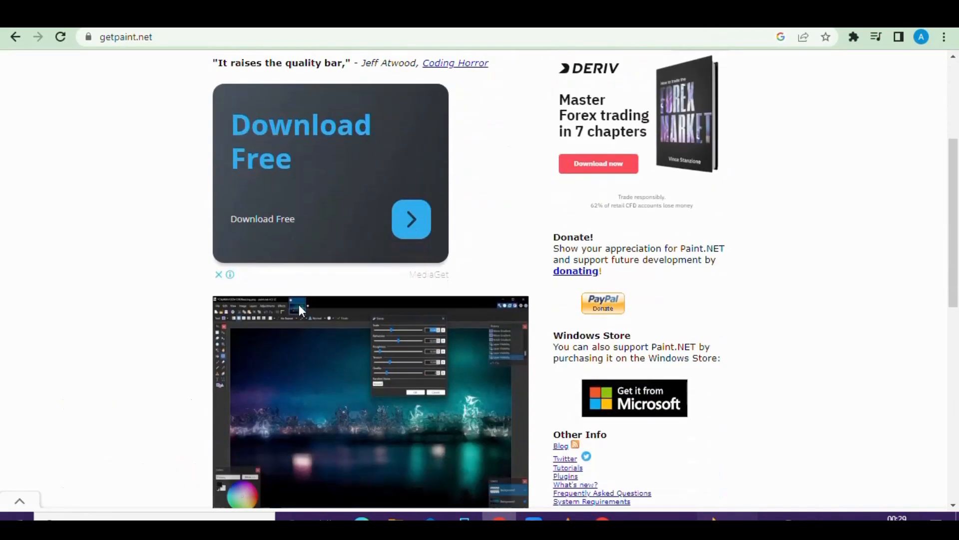
scroll("down", 3)
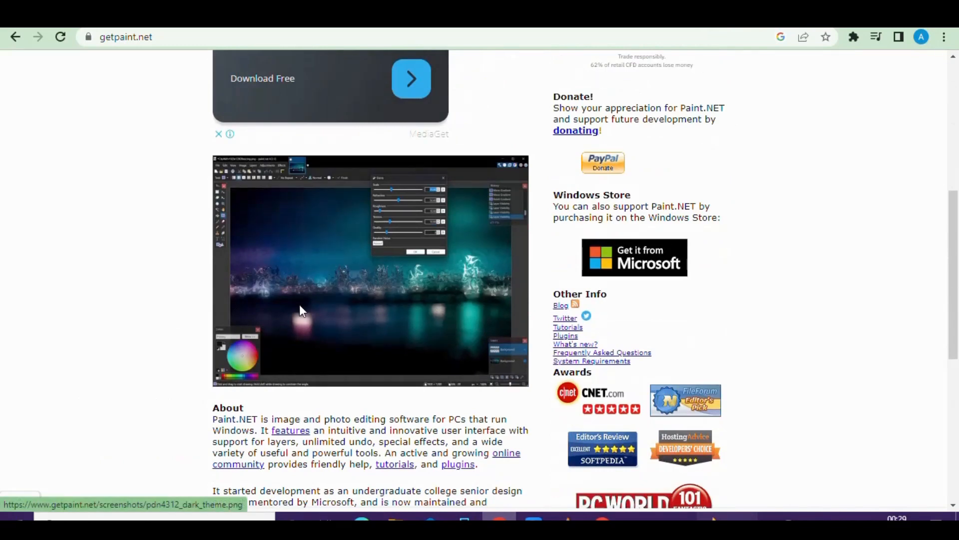
mouse_move(301, 316)
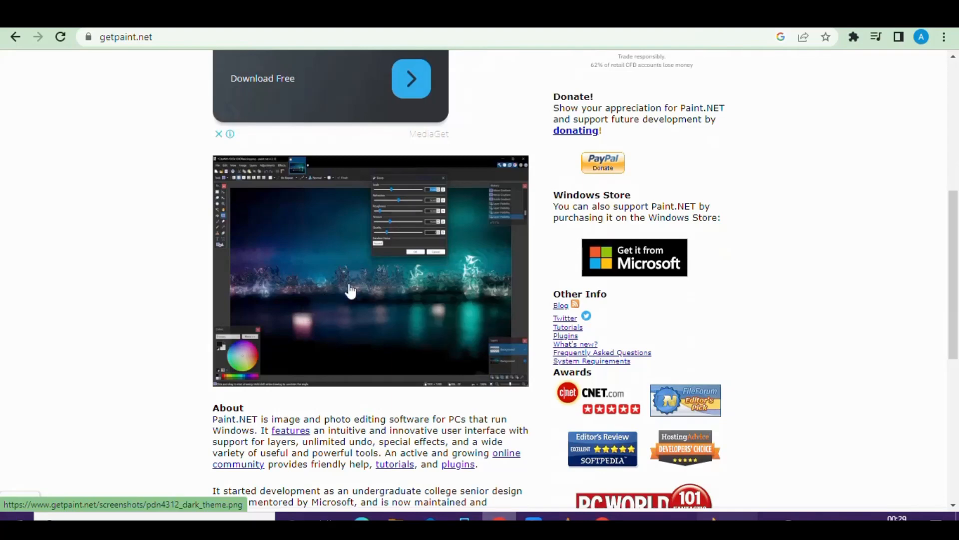
type("gimp.org")
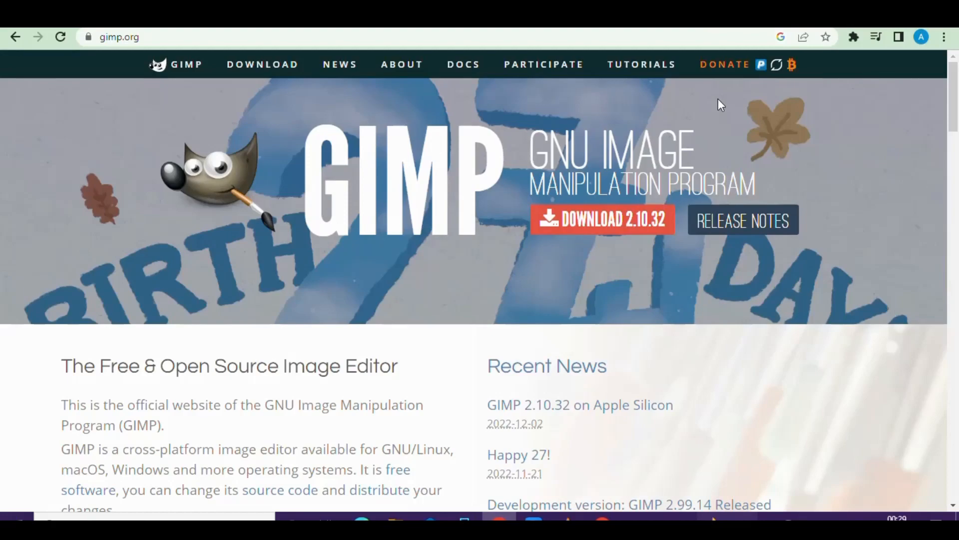
scroll("down", 3)
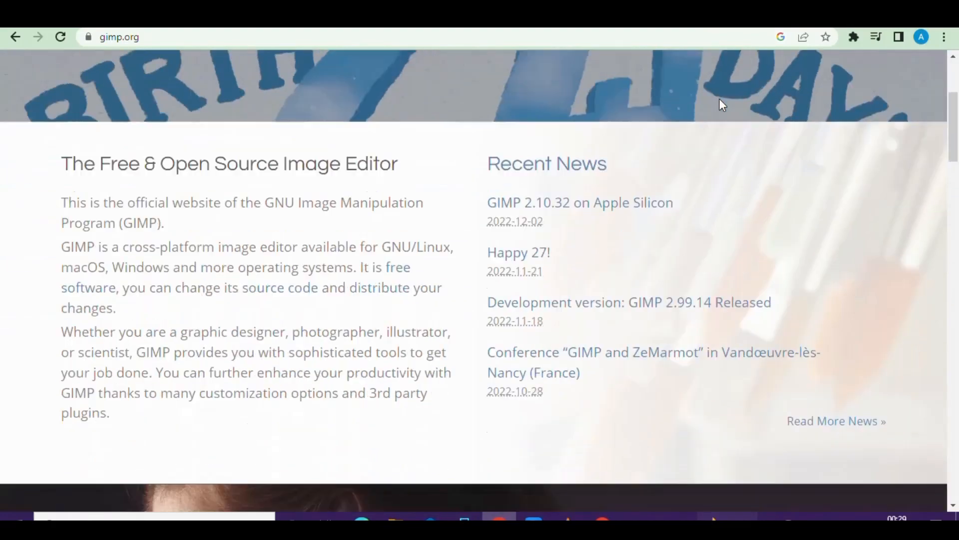
scroll("down", 3)
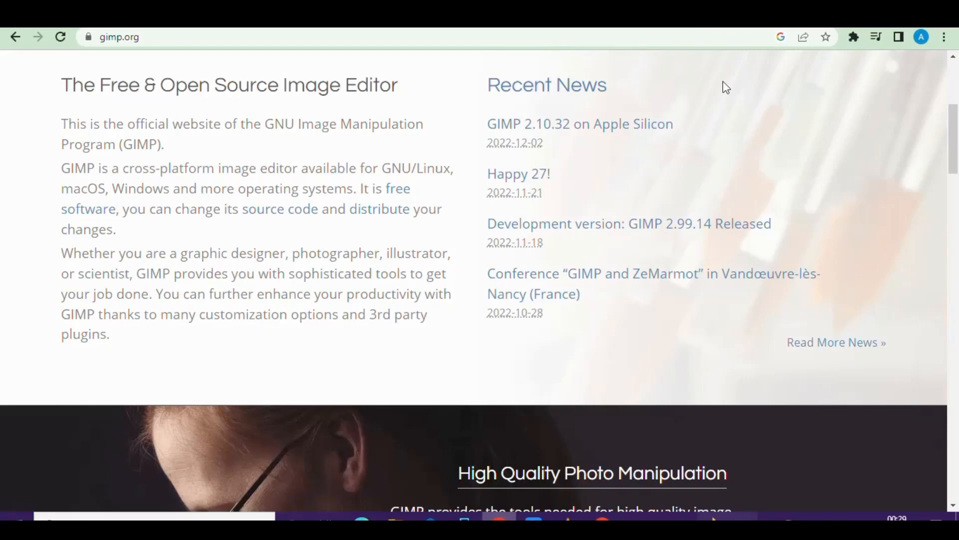
scroll("down", 3)
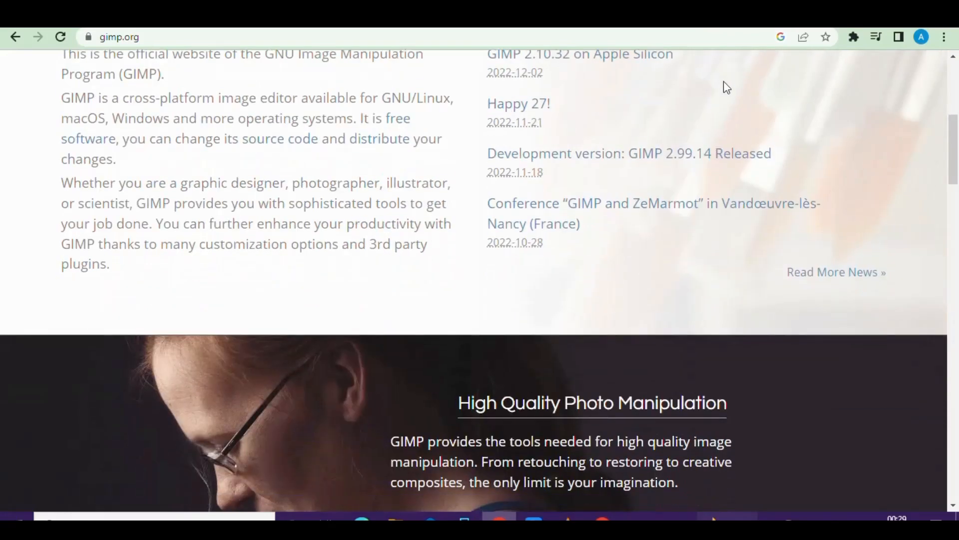
scroll("down", 3)
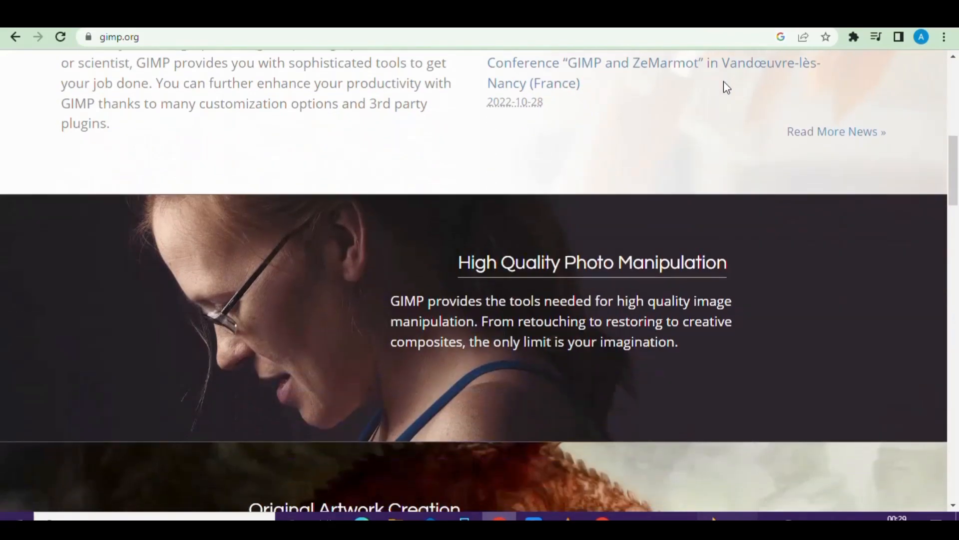
scroll("down", 3)
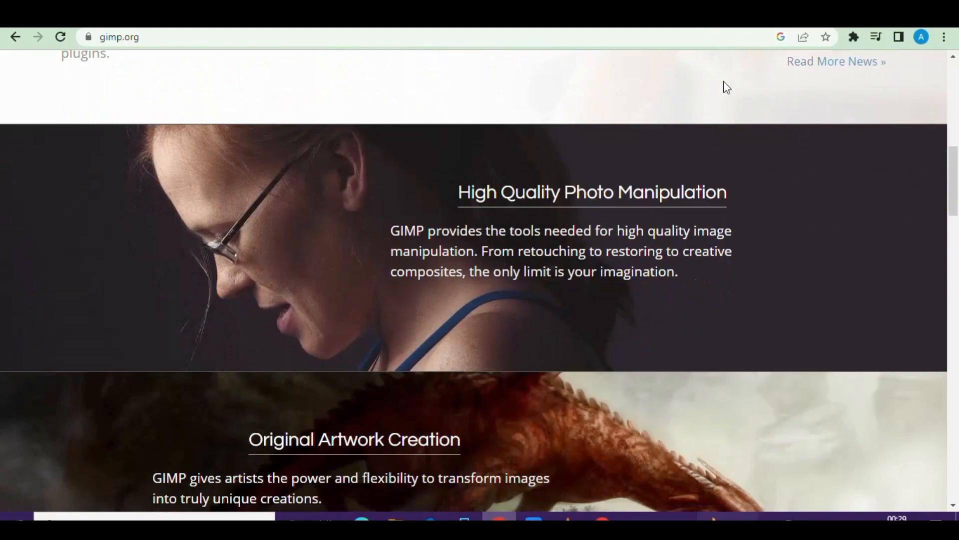
scroll("down", 3)
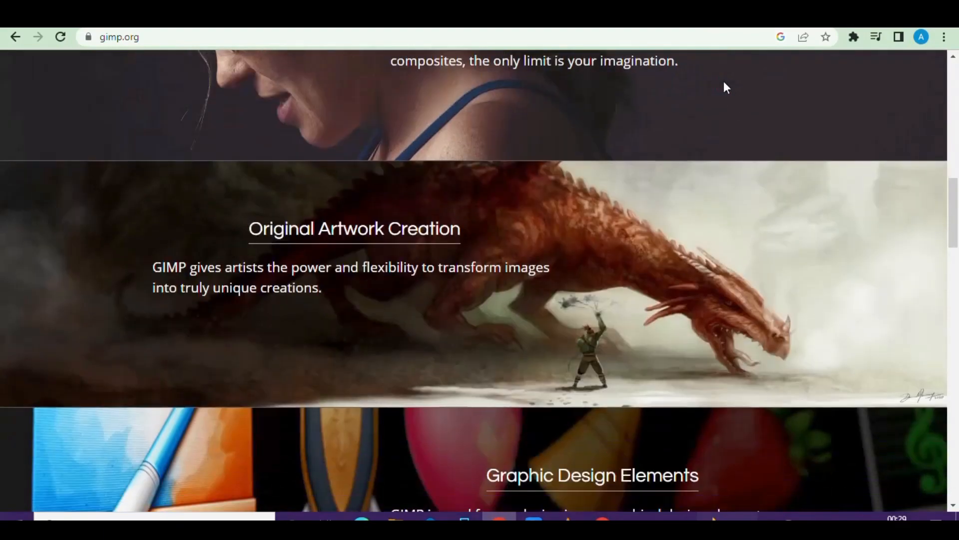
scroll("down", 3)
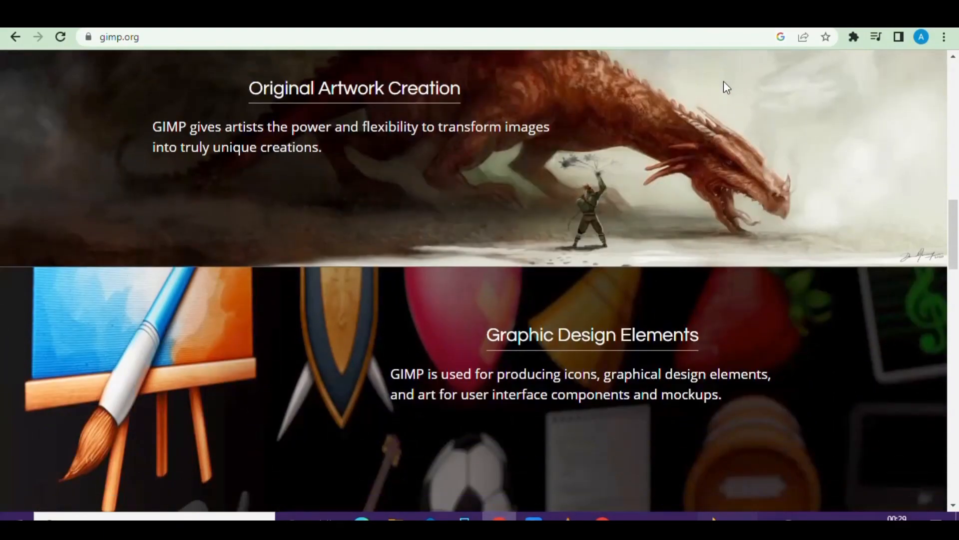
scroll("down", 3)
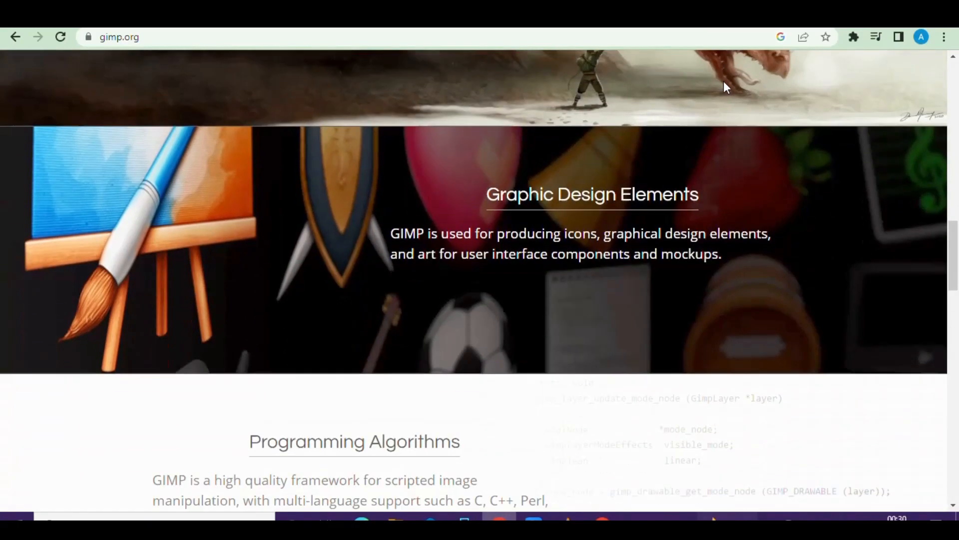
scroll("down", 3)
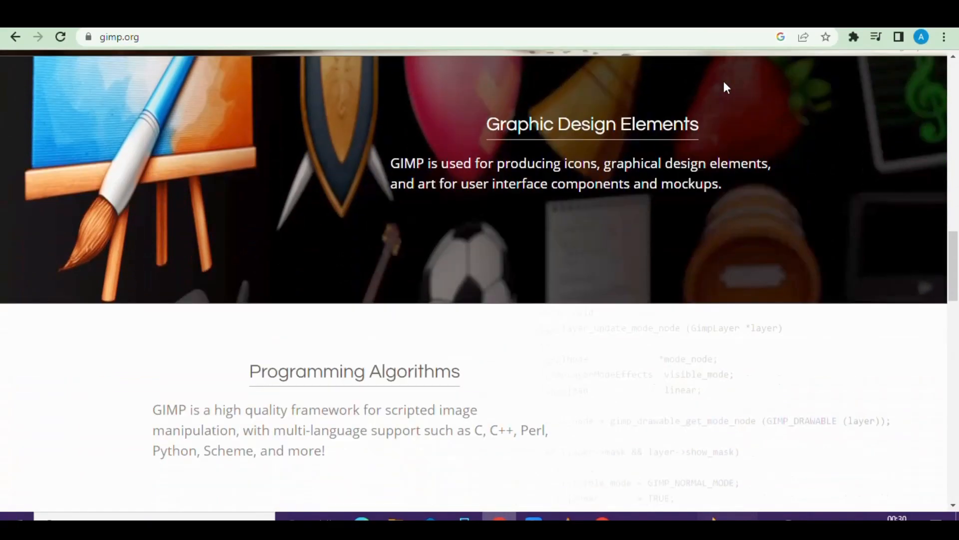
scroll("down", 3)
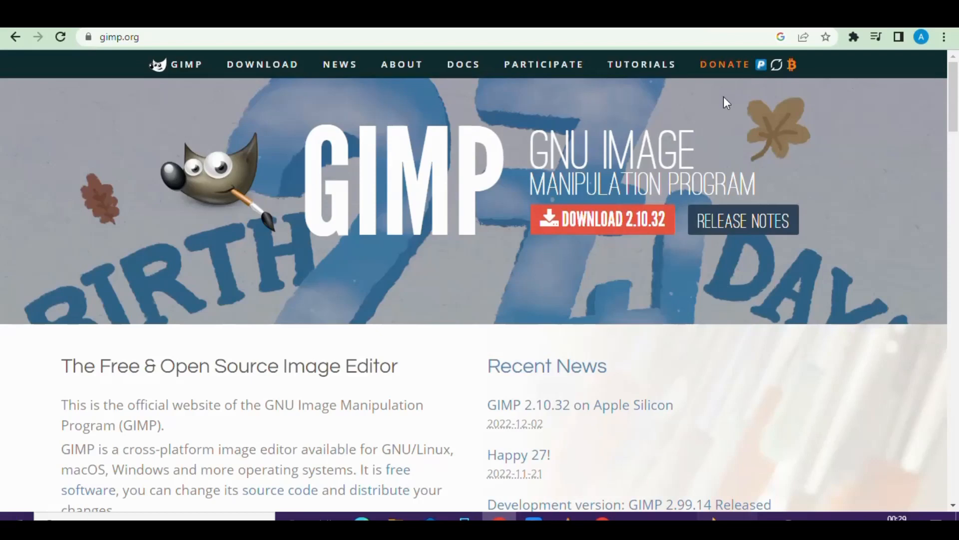
mouse_move(722, 104)
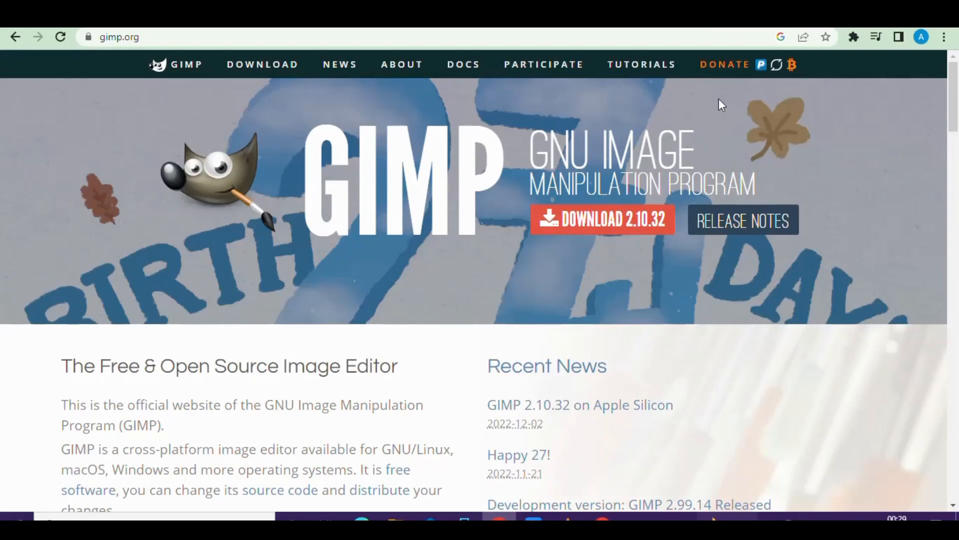
scroll("down", 3)
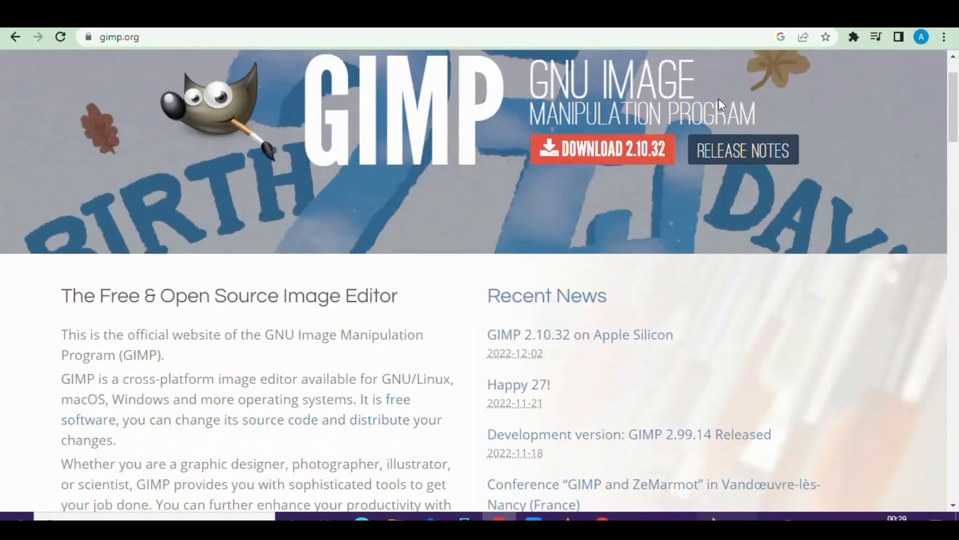